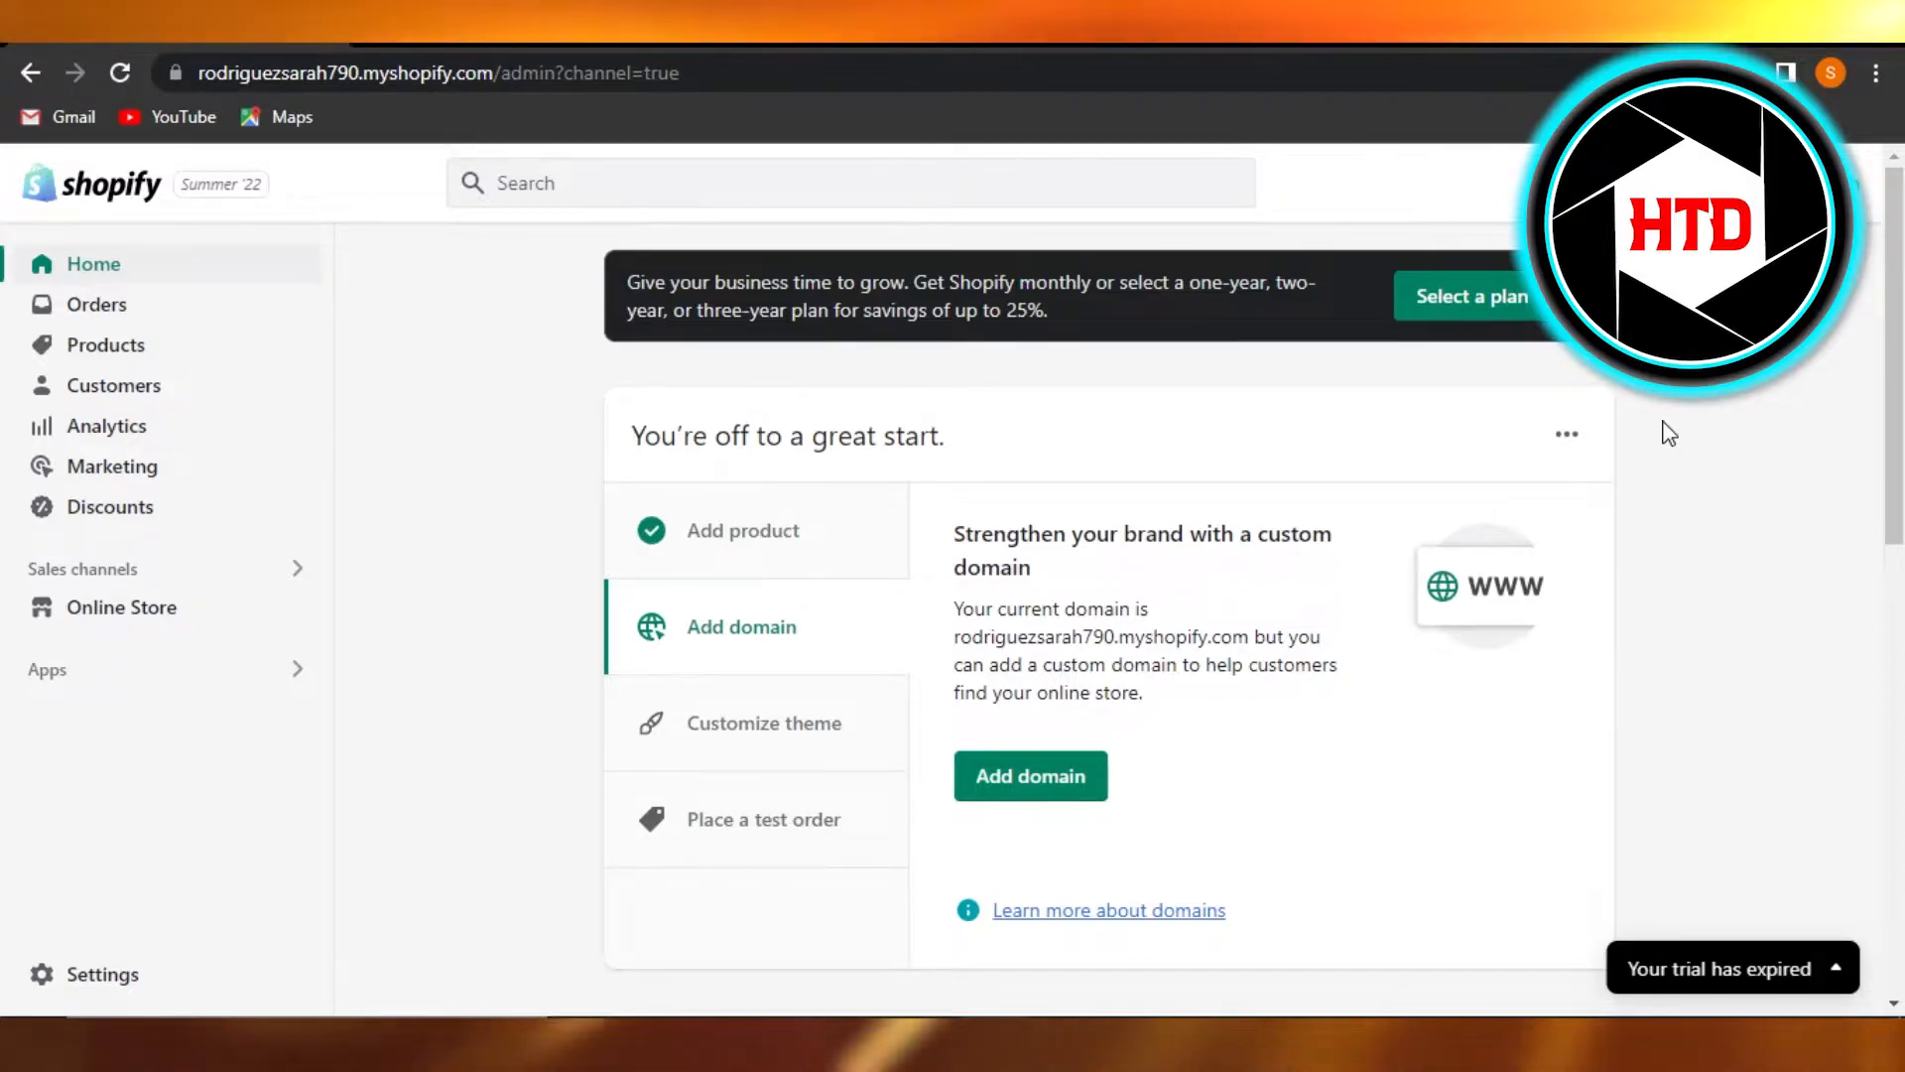
mouse_move(349, 299)
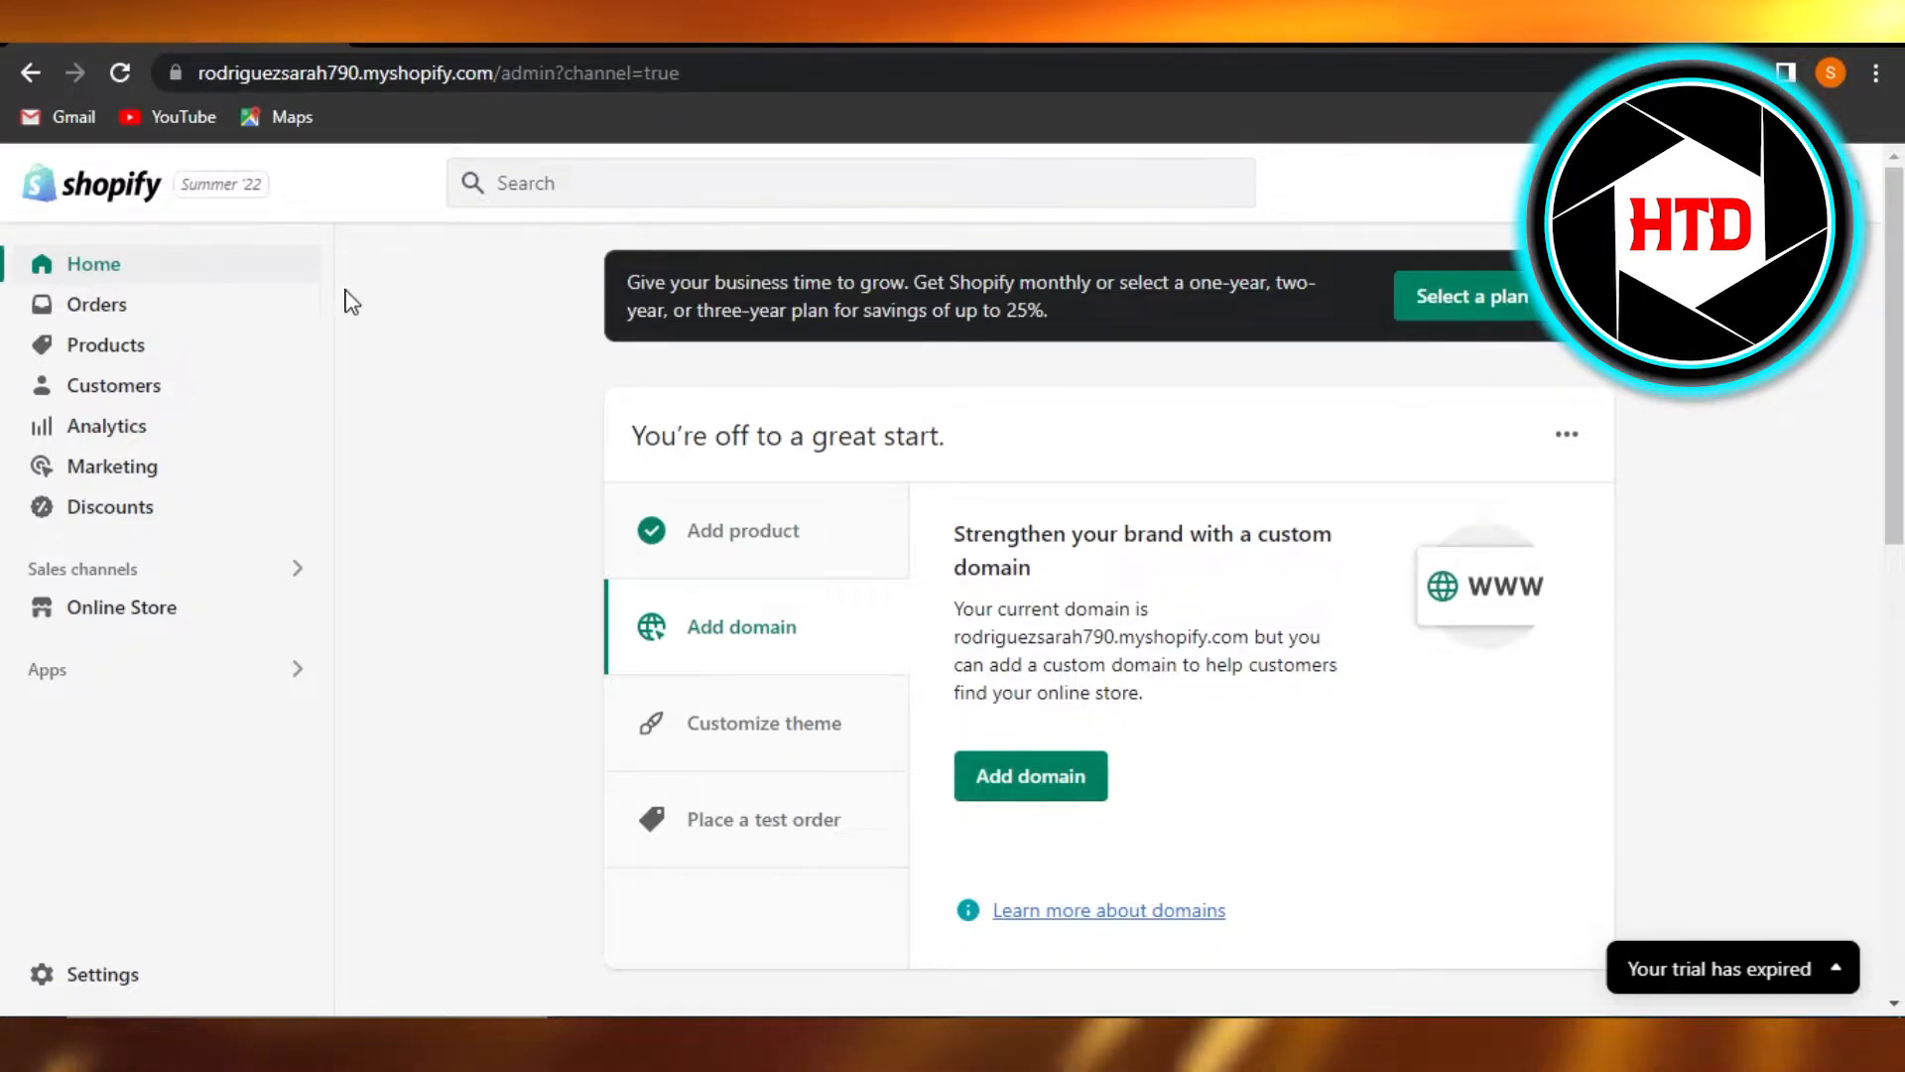
mouse_move(619, 409)
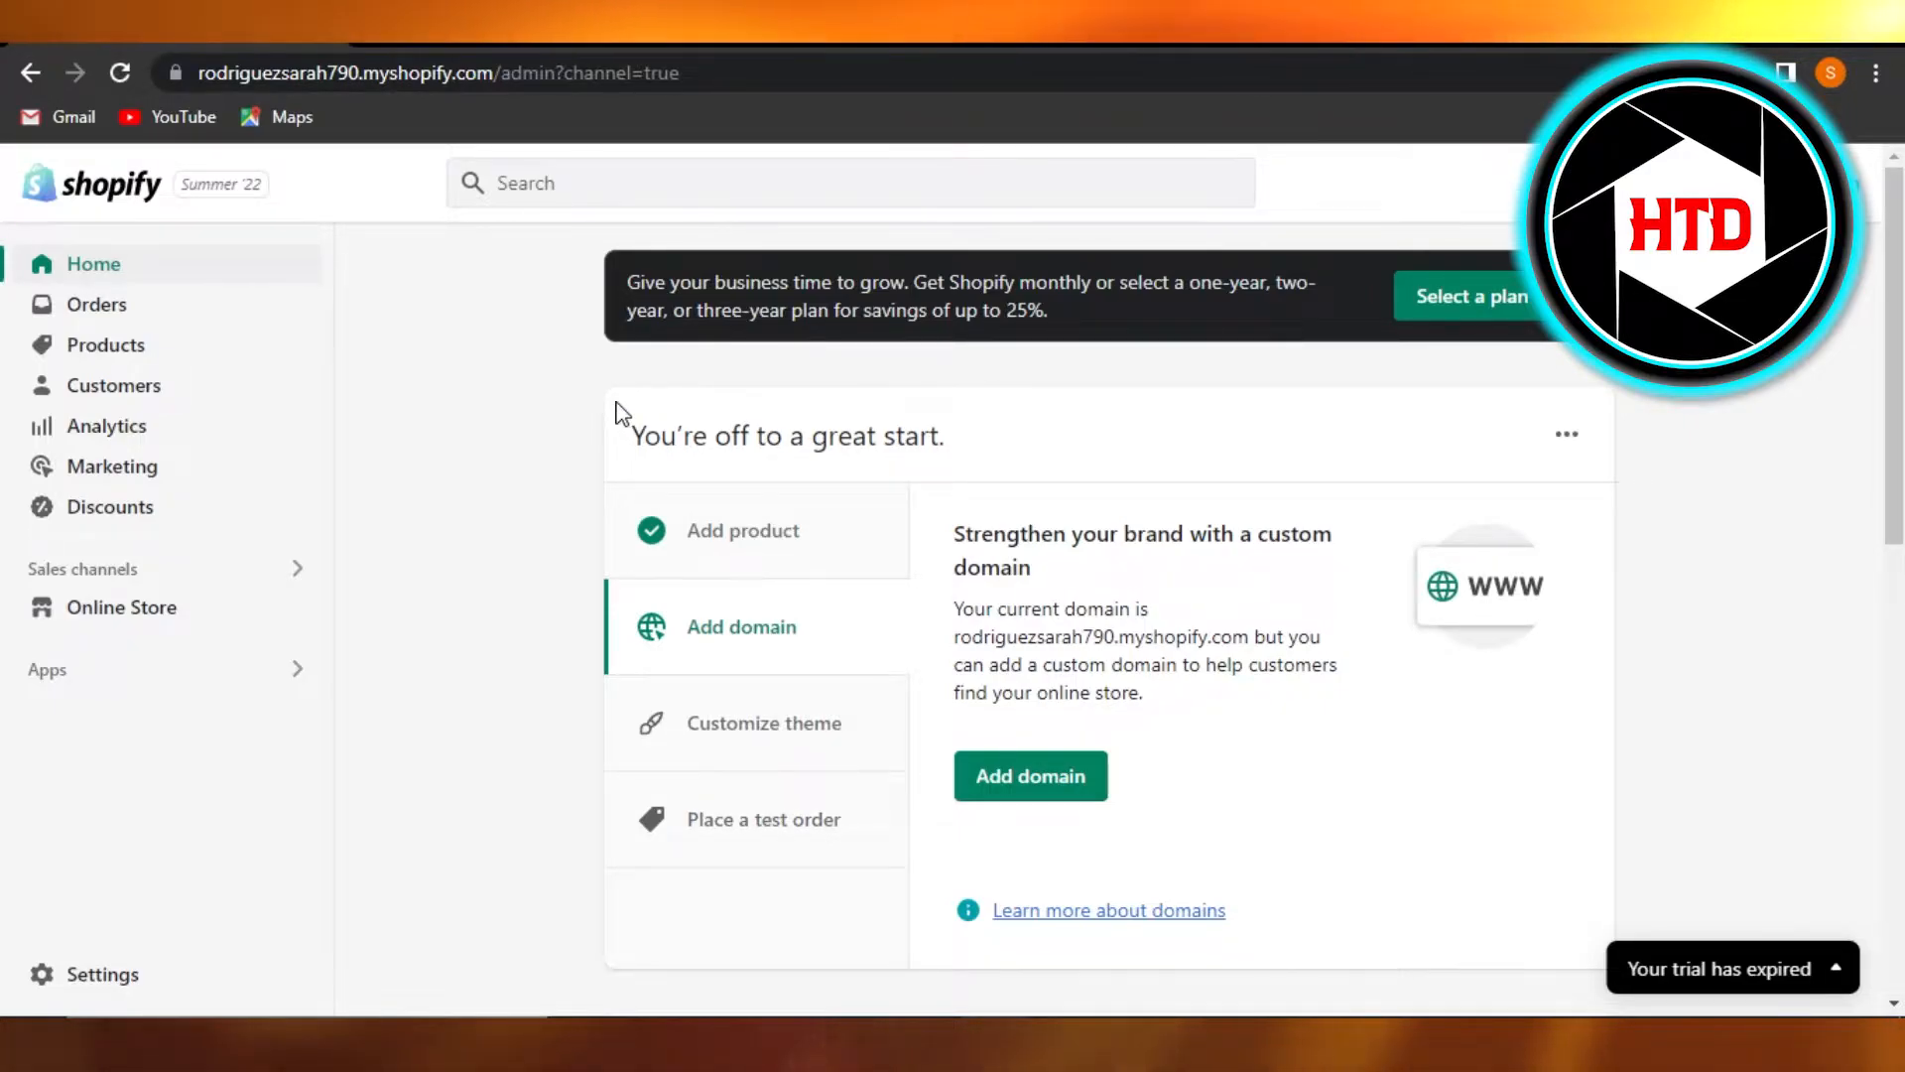
mouse_move(230, 674)
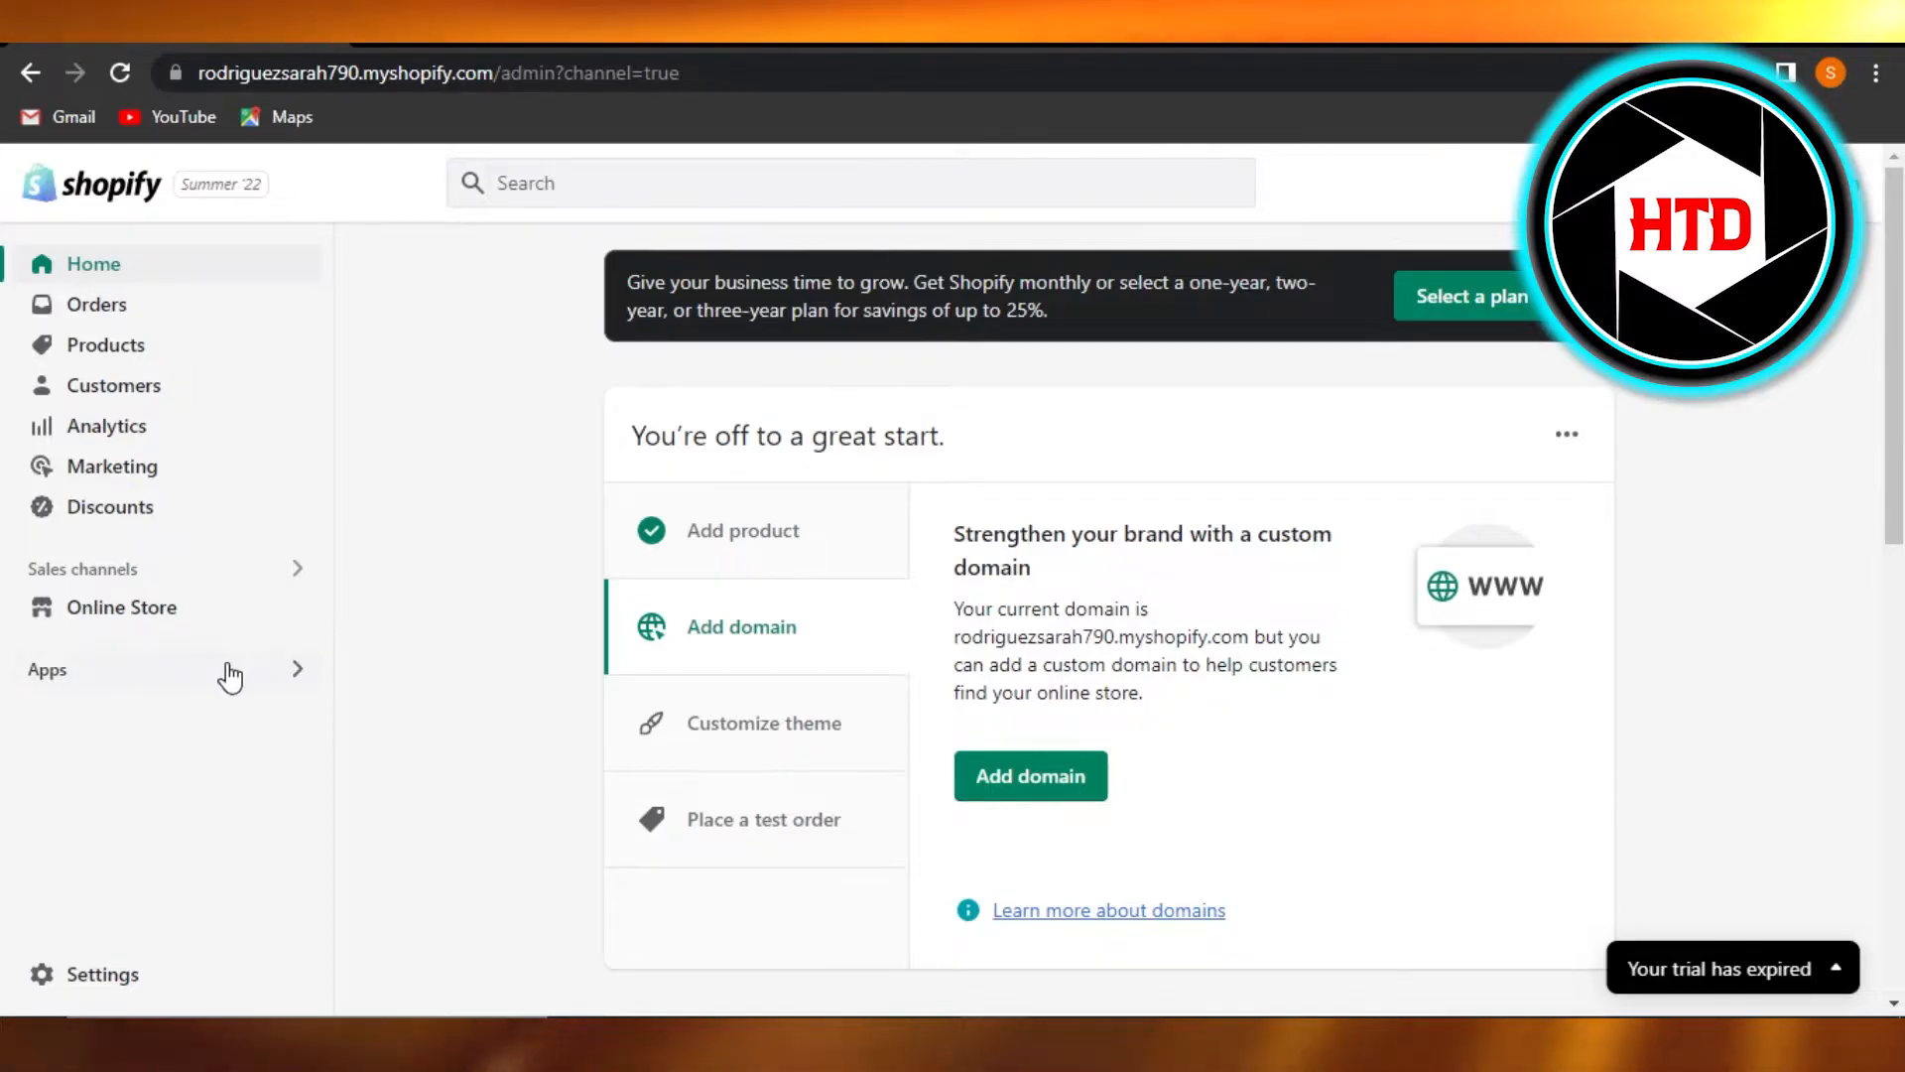
mouse_move(417, 778)
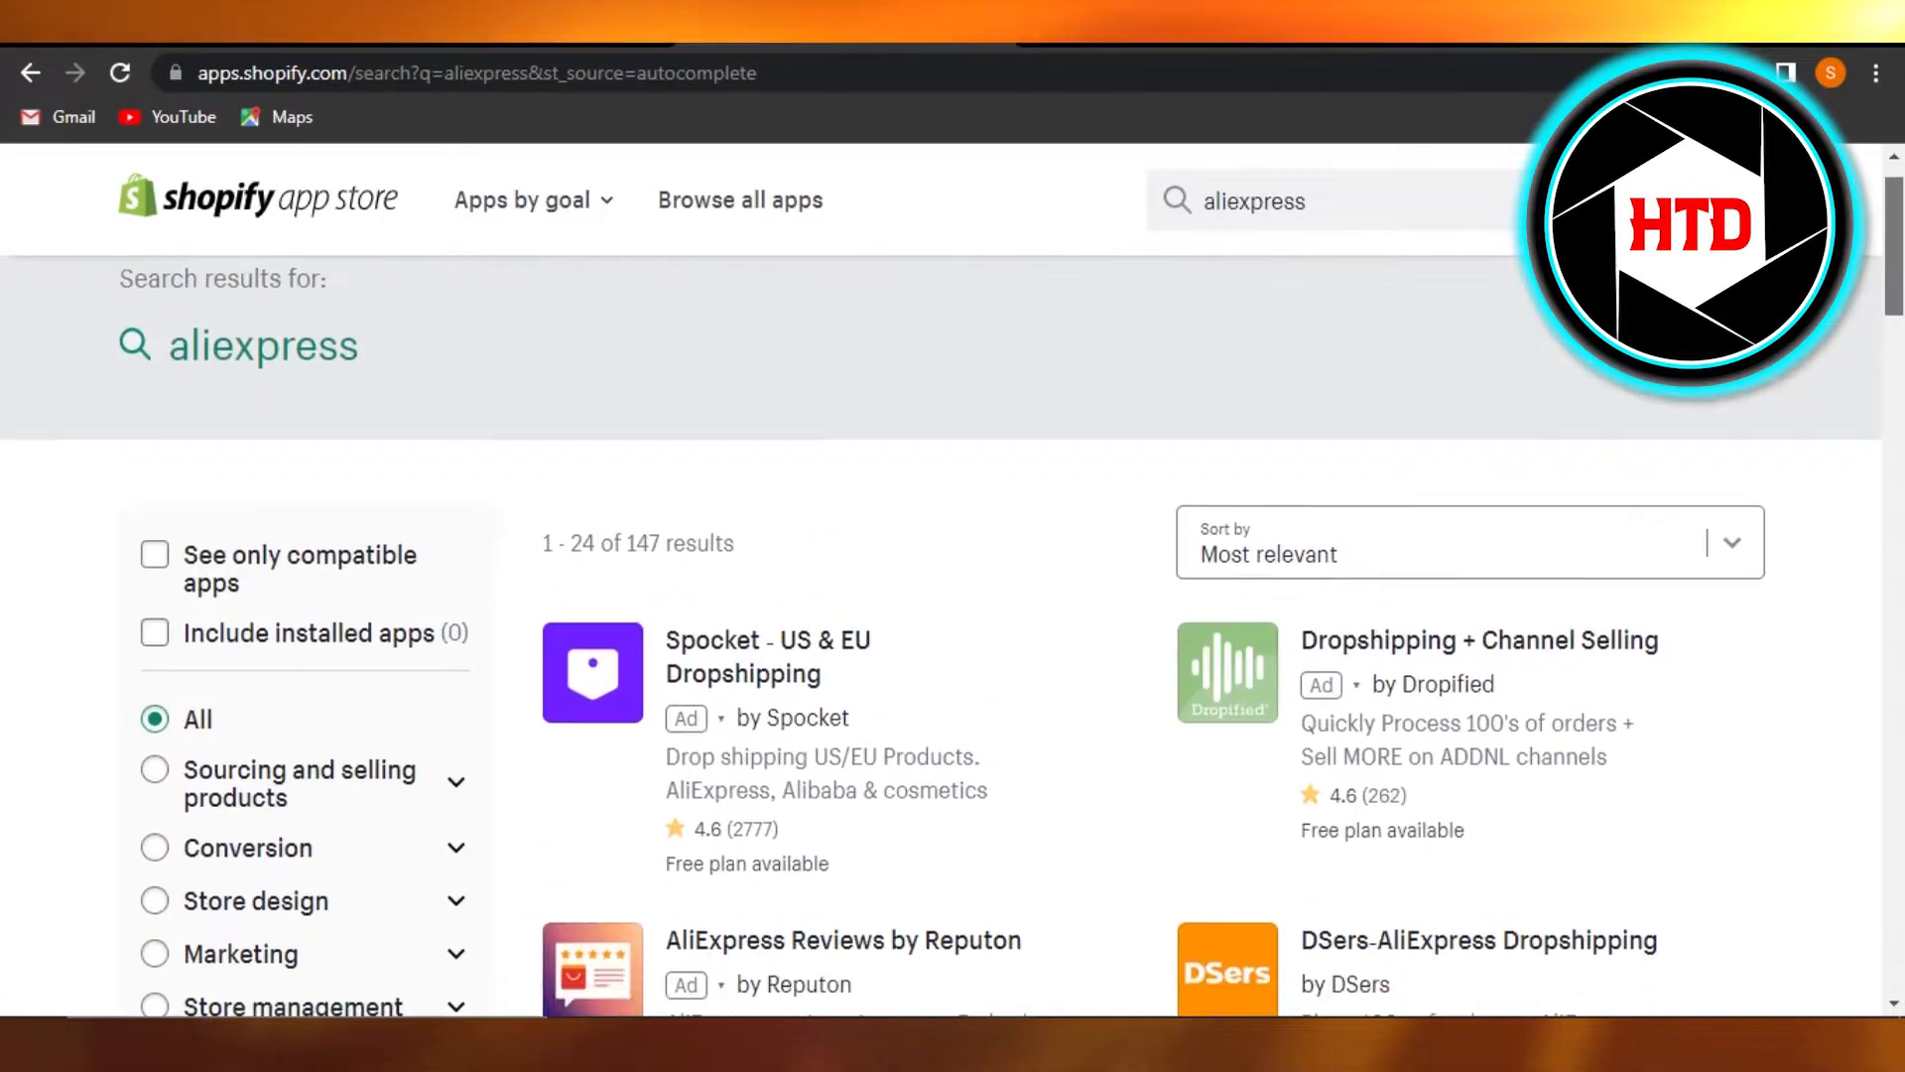
Step: Locate the DSers-AliExpress Dropshipping app in the aliexpress search results and view its listing
scroll("down", 3)
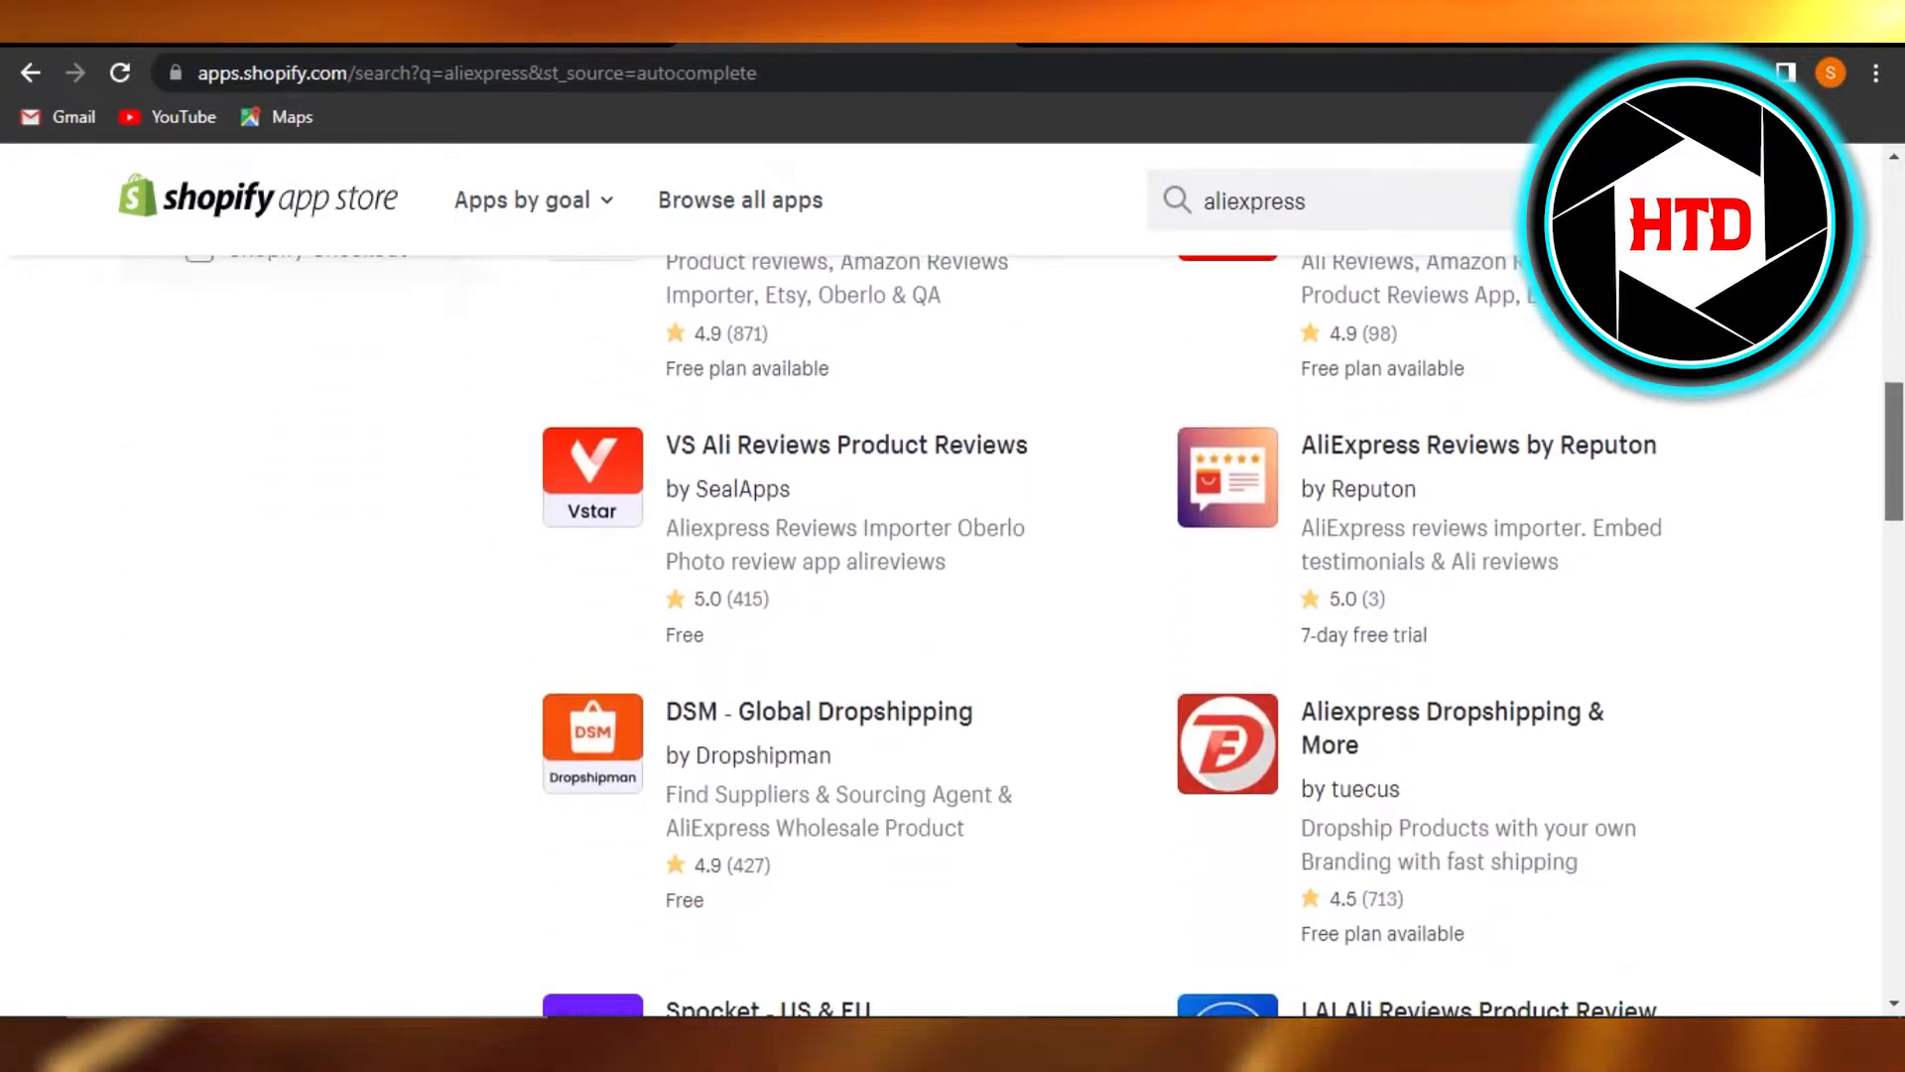
scroll("up", 3)
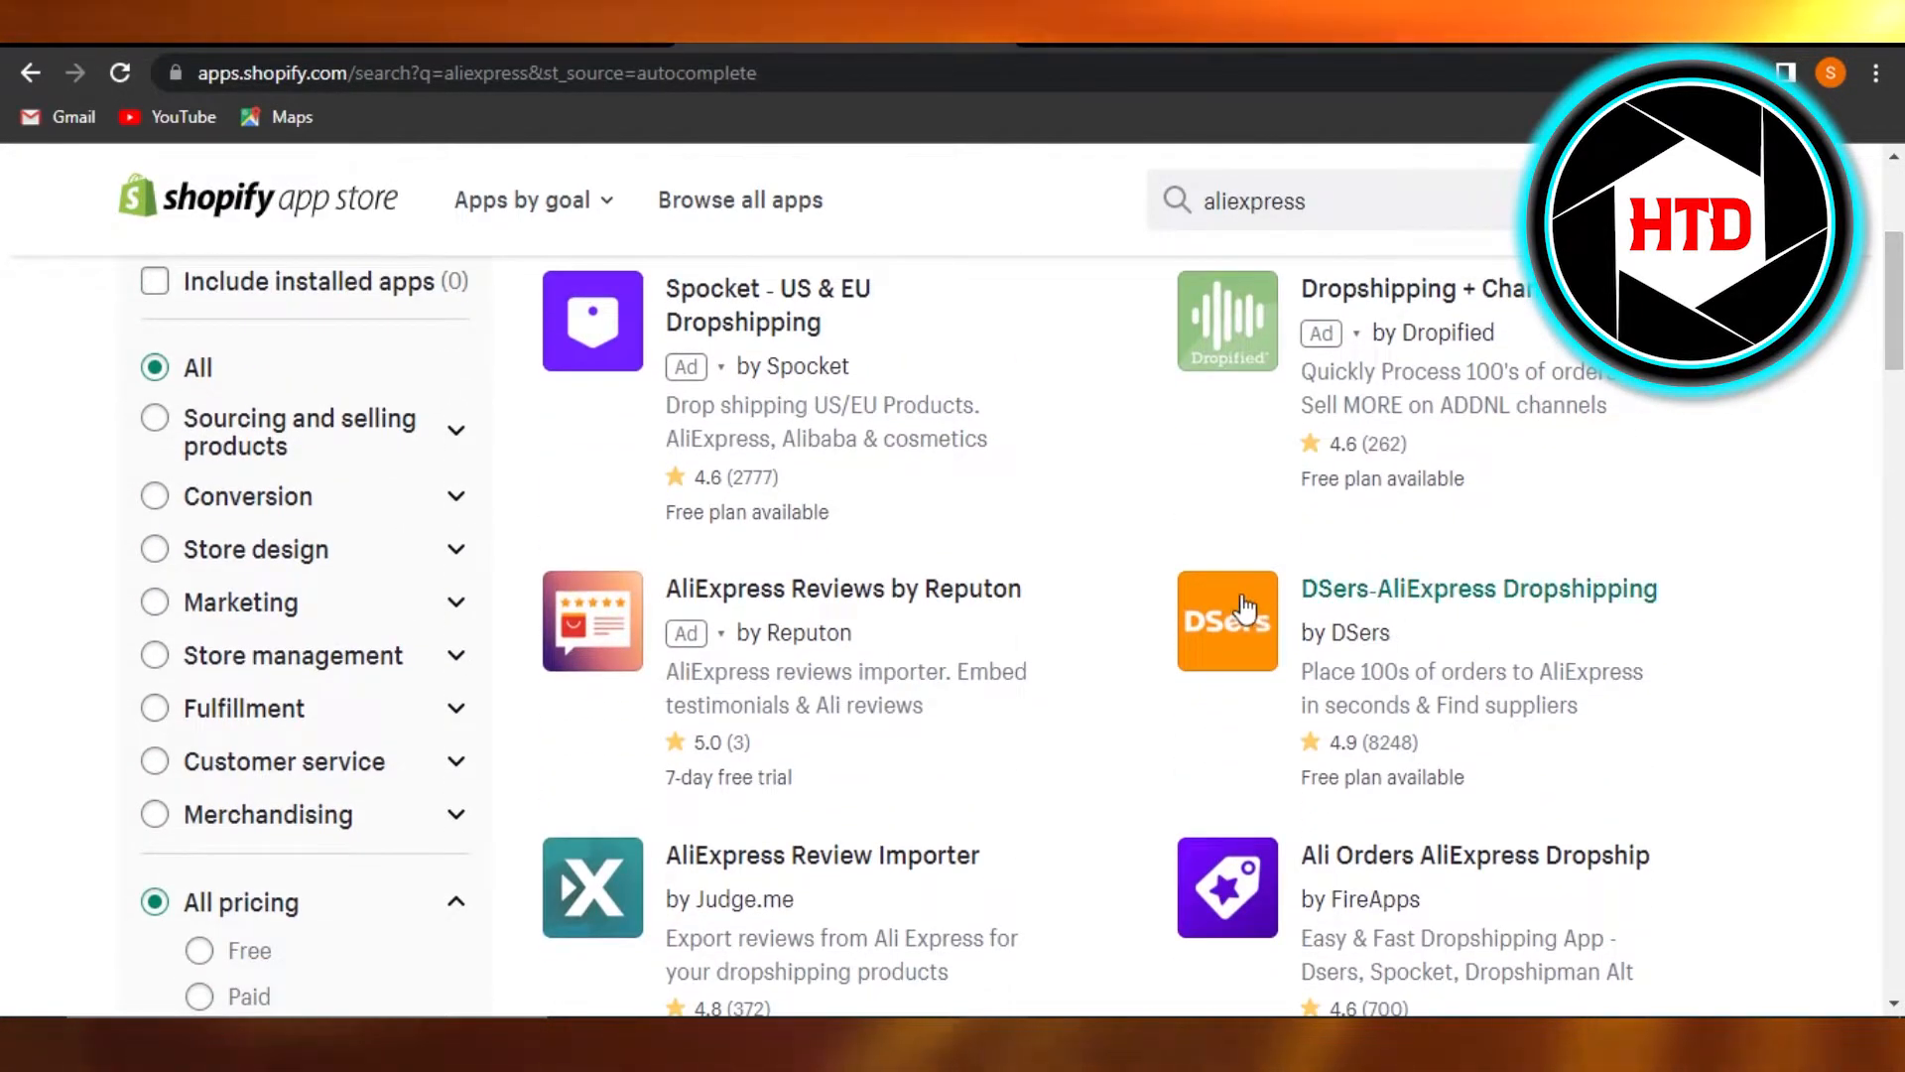
mouse_move(1276, 617)
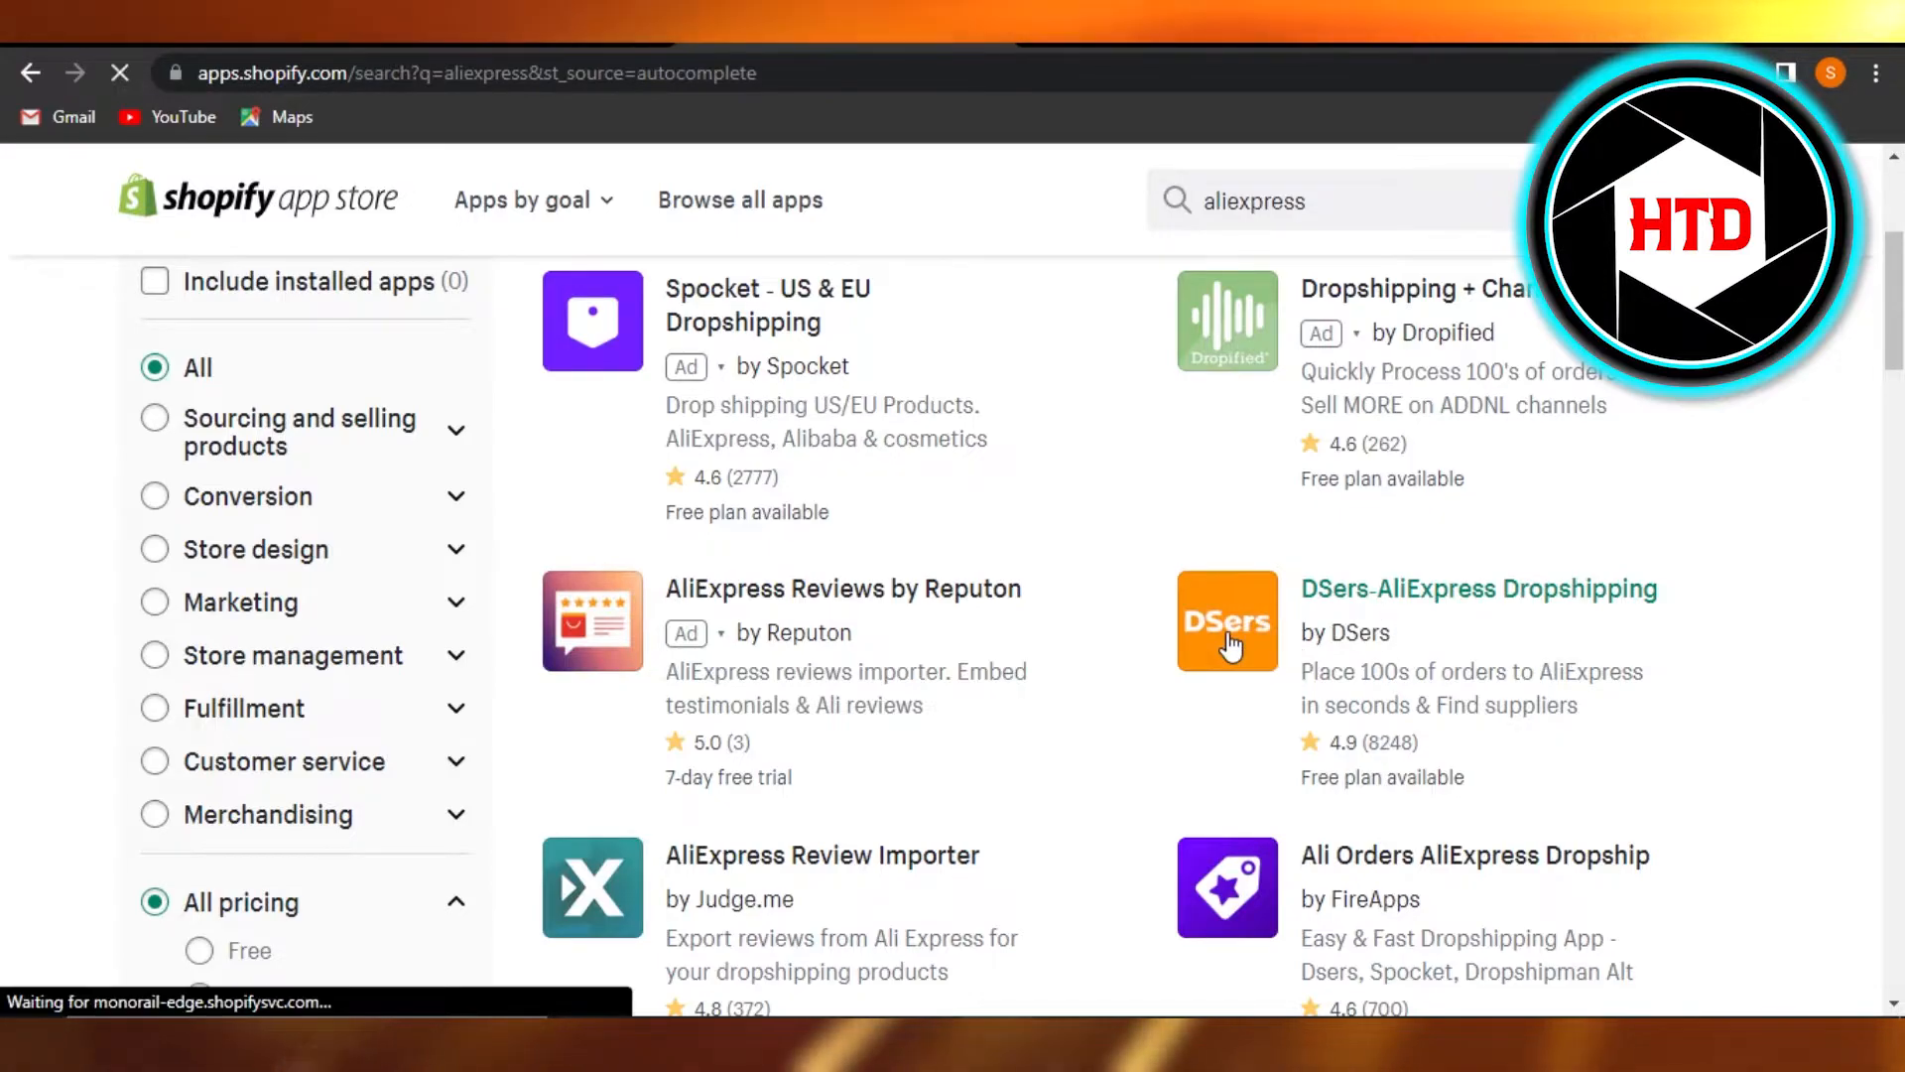
left_click(1478, 588)
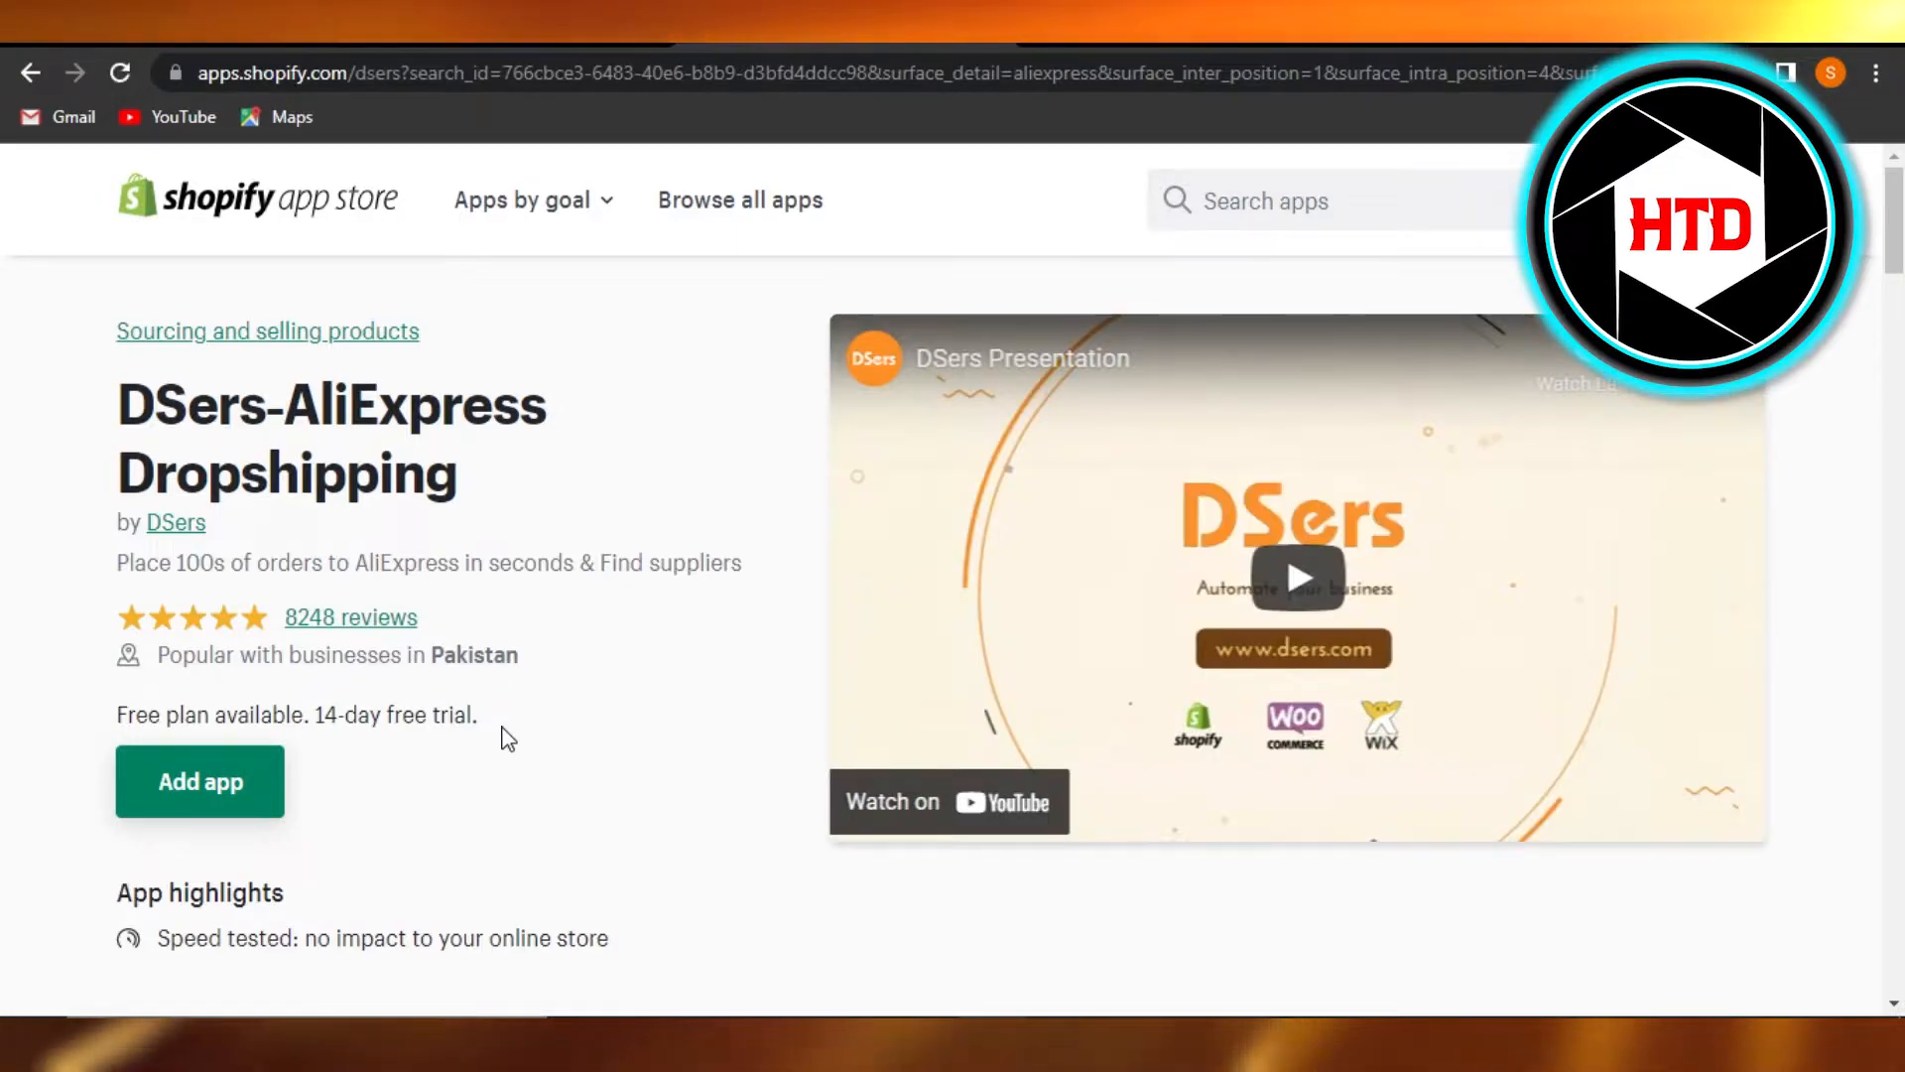
mouse_move(283, 788)
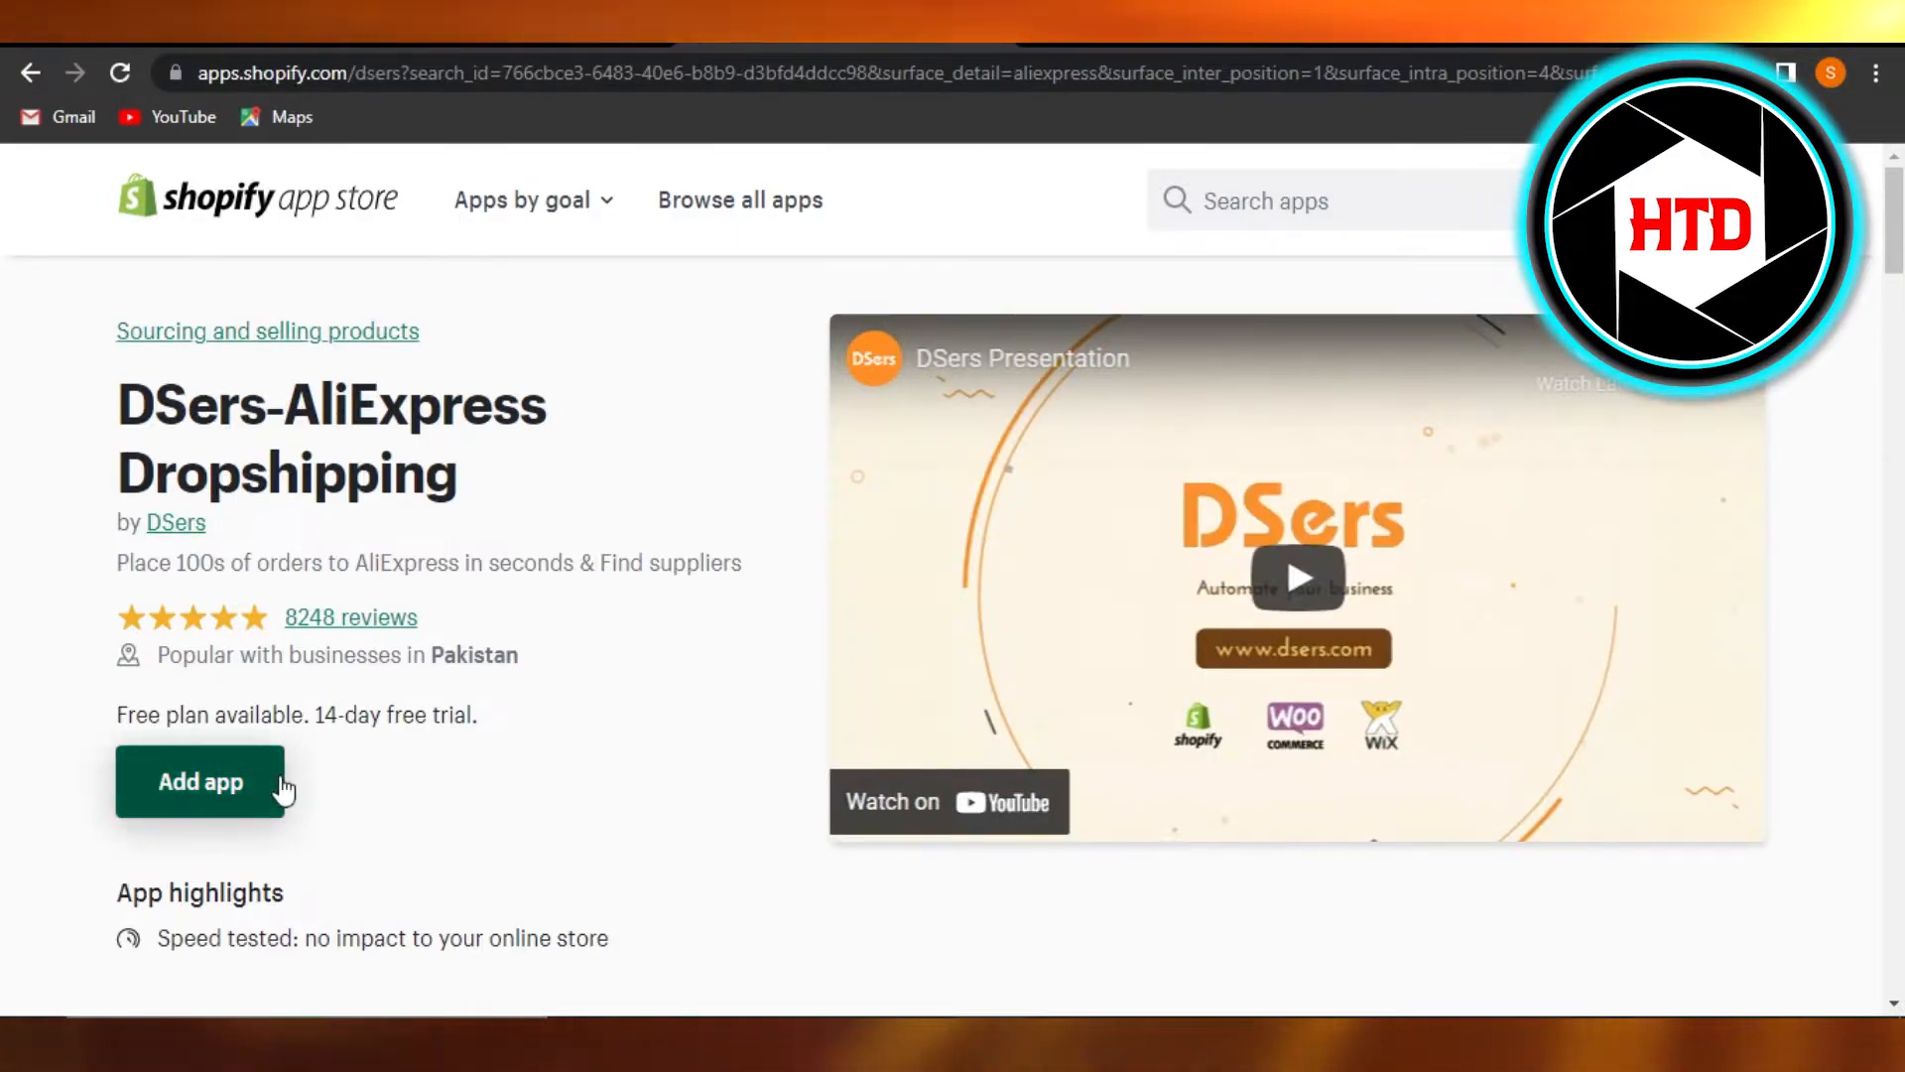
Step: Add the DSers app to the store, dismiss the trial notice and approve its installation permissions
left_click(200, 782)
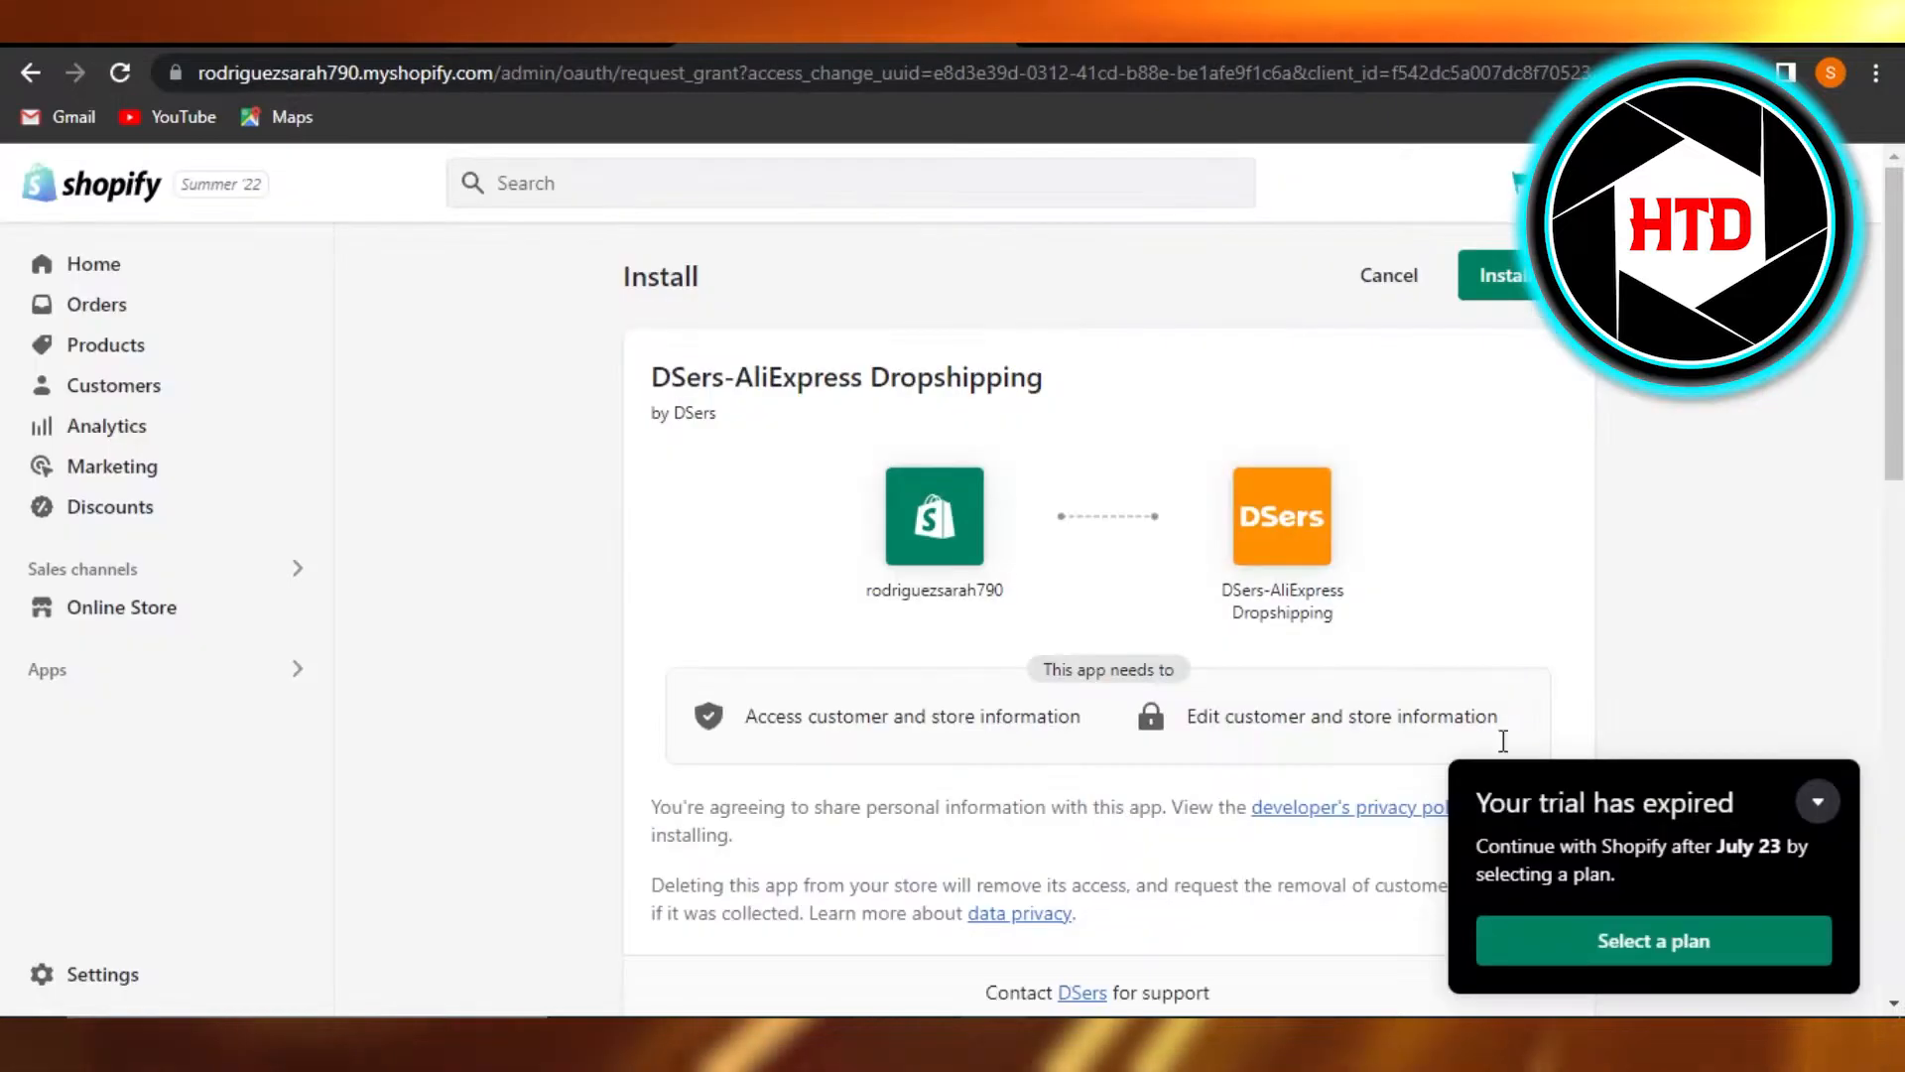
left_click(1818, 800)
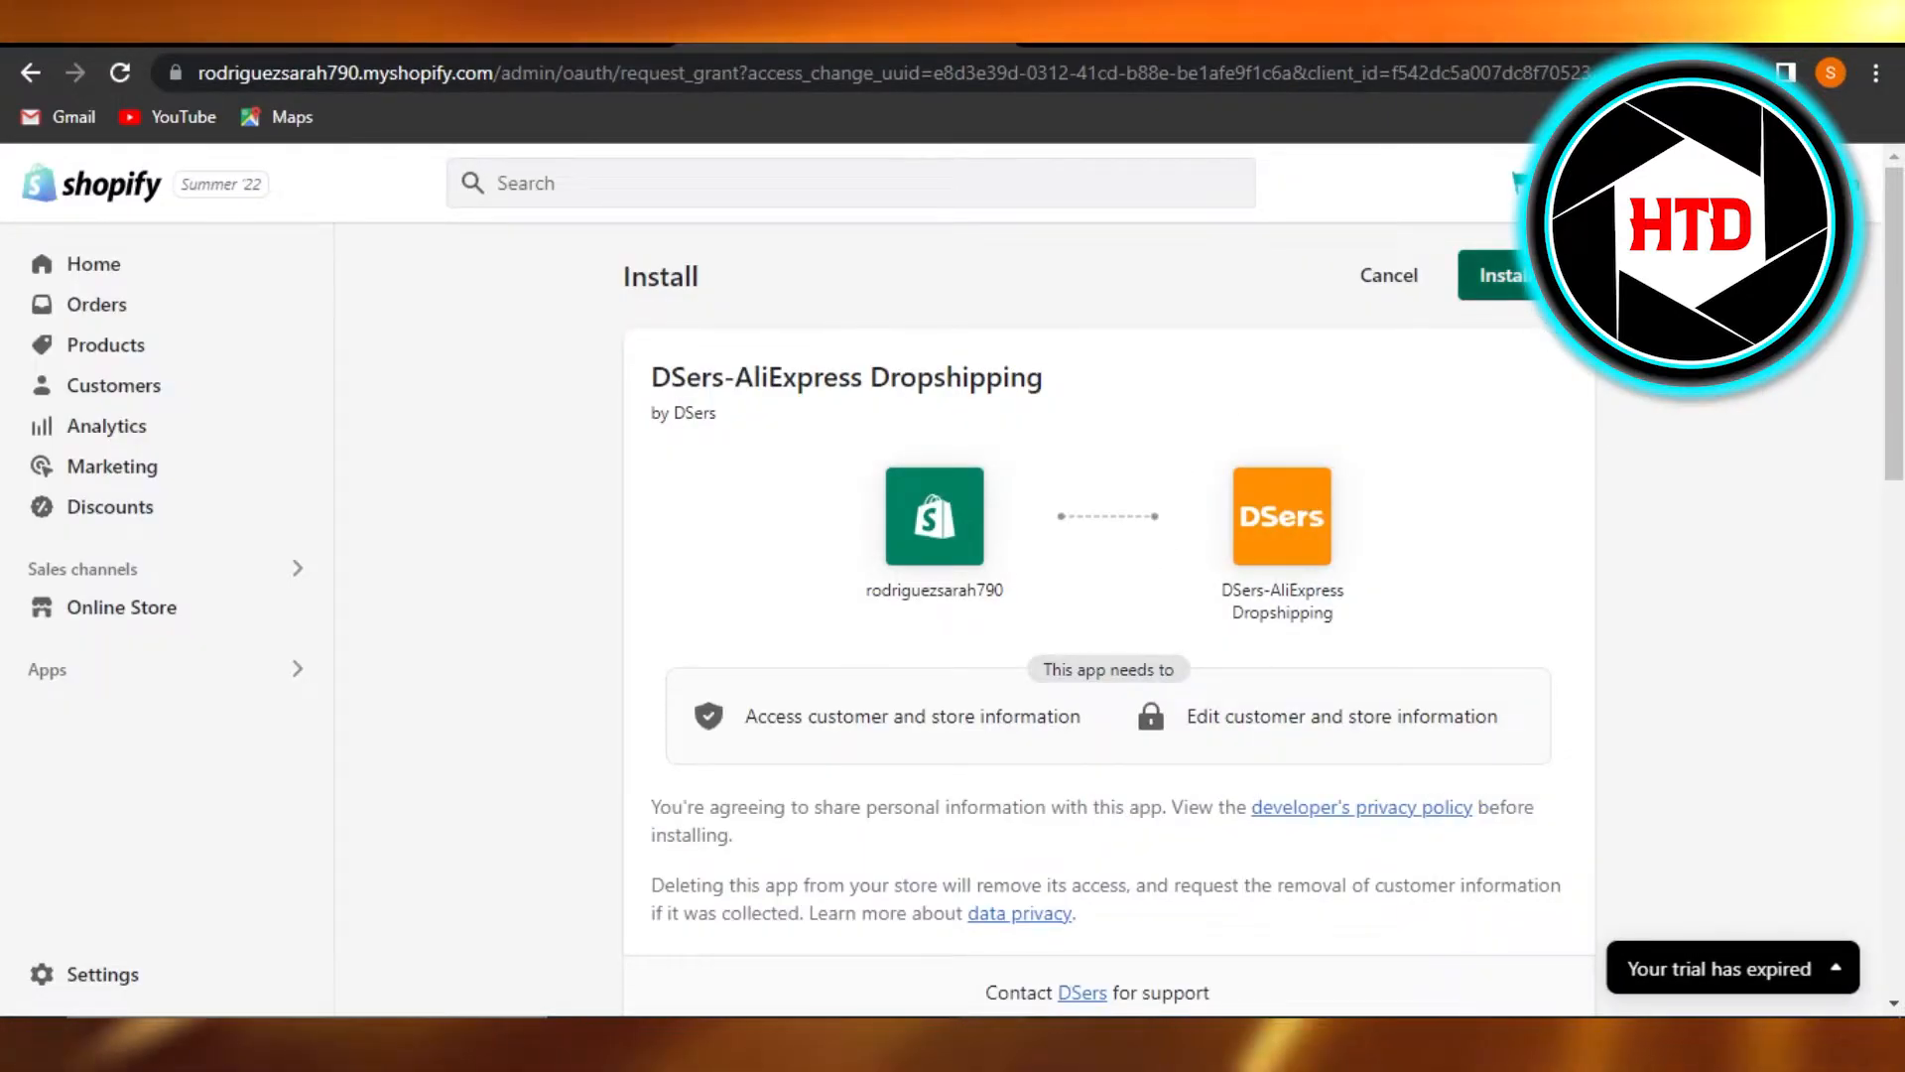
left_click(1500, 274)
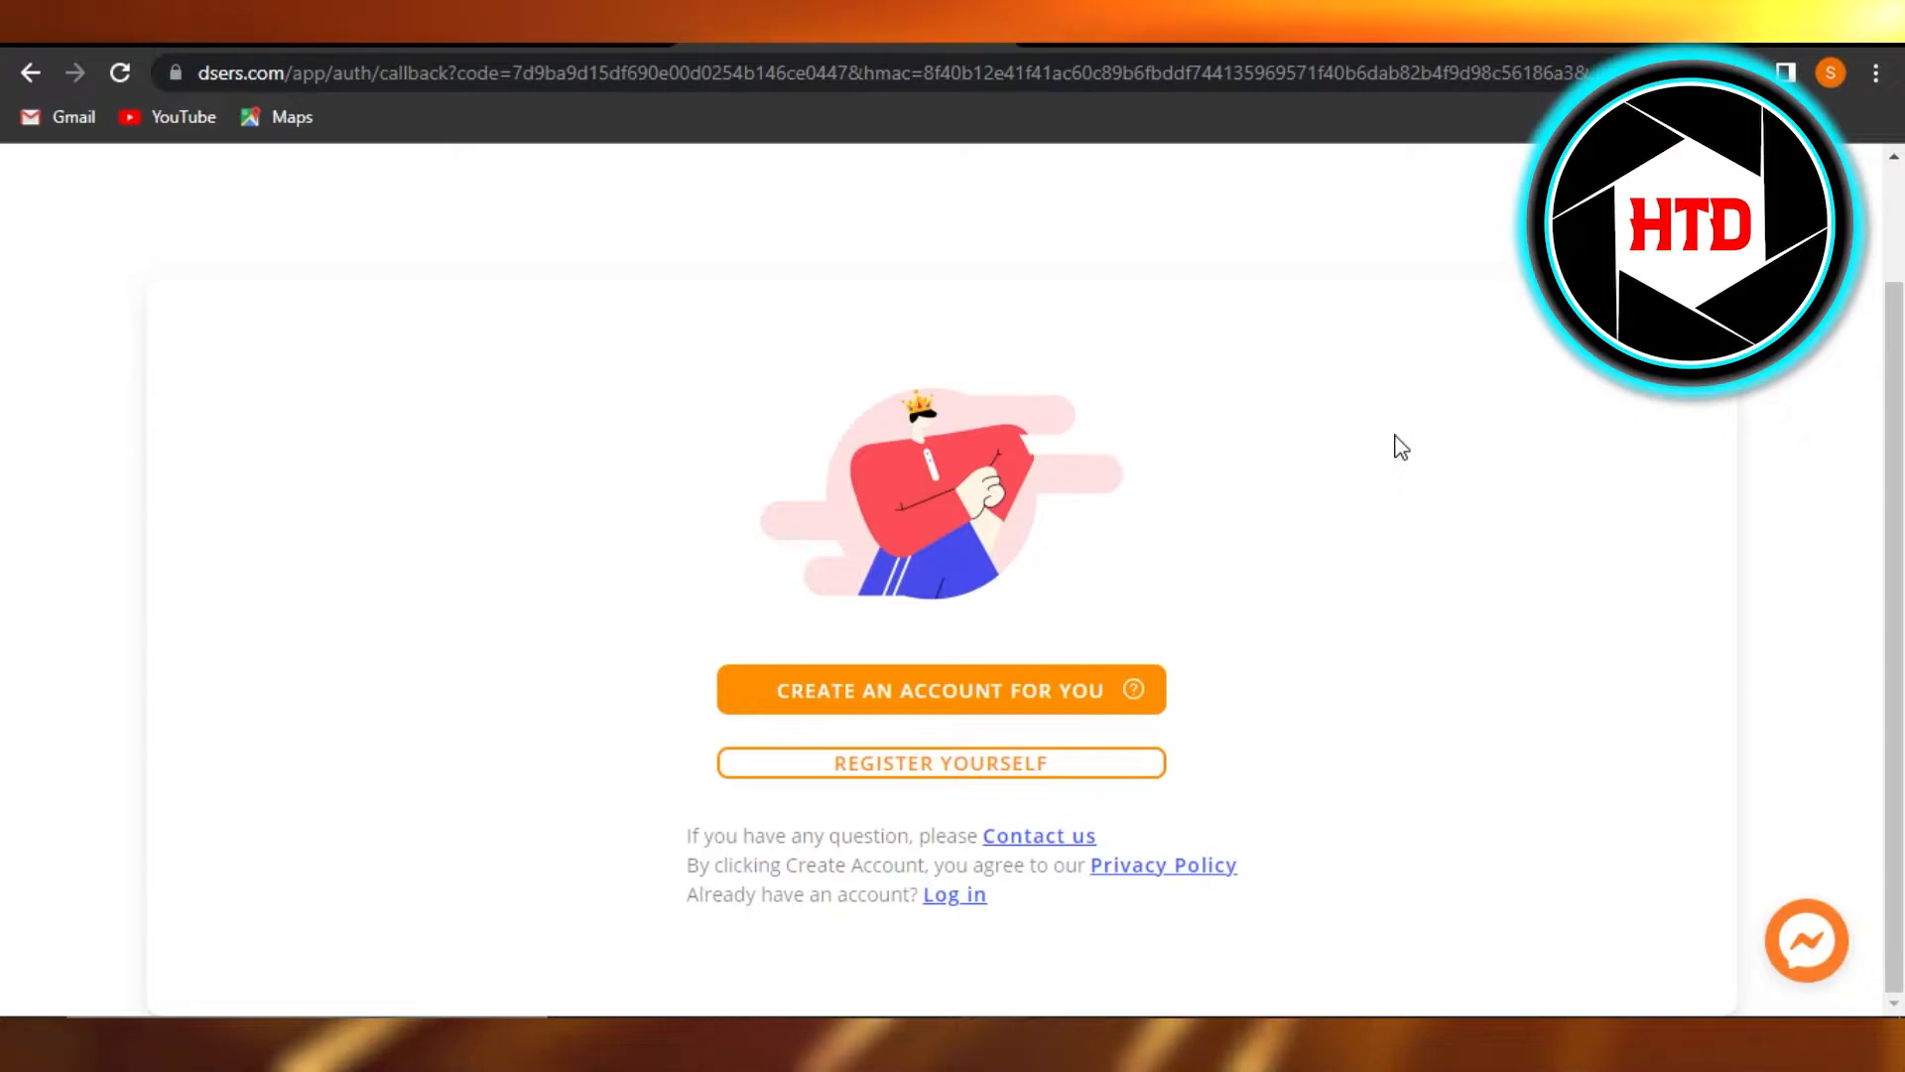
mouse_move(921, 361)
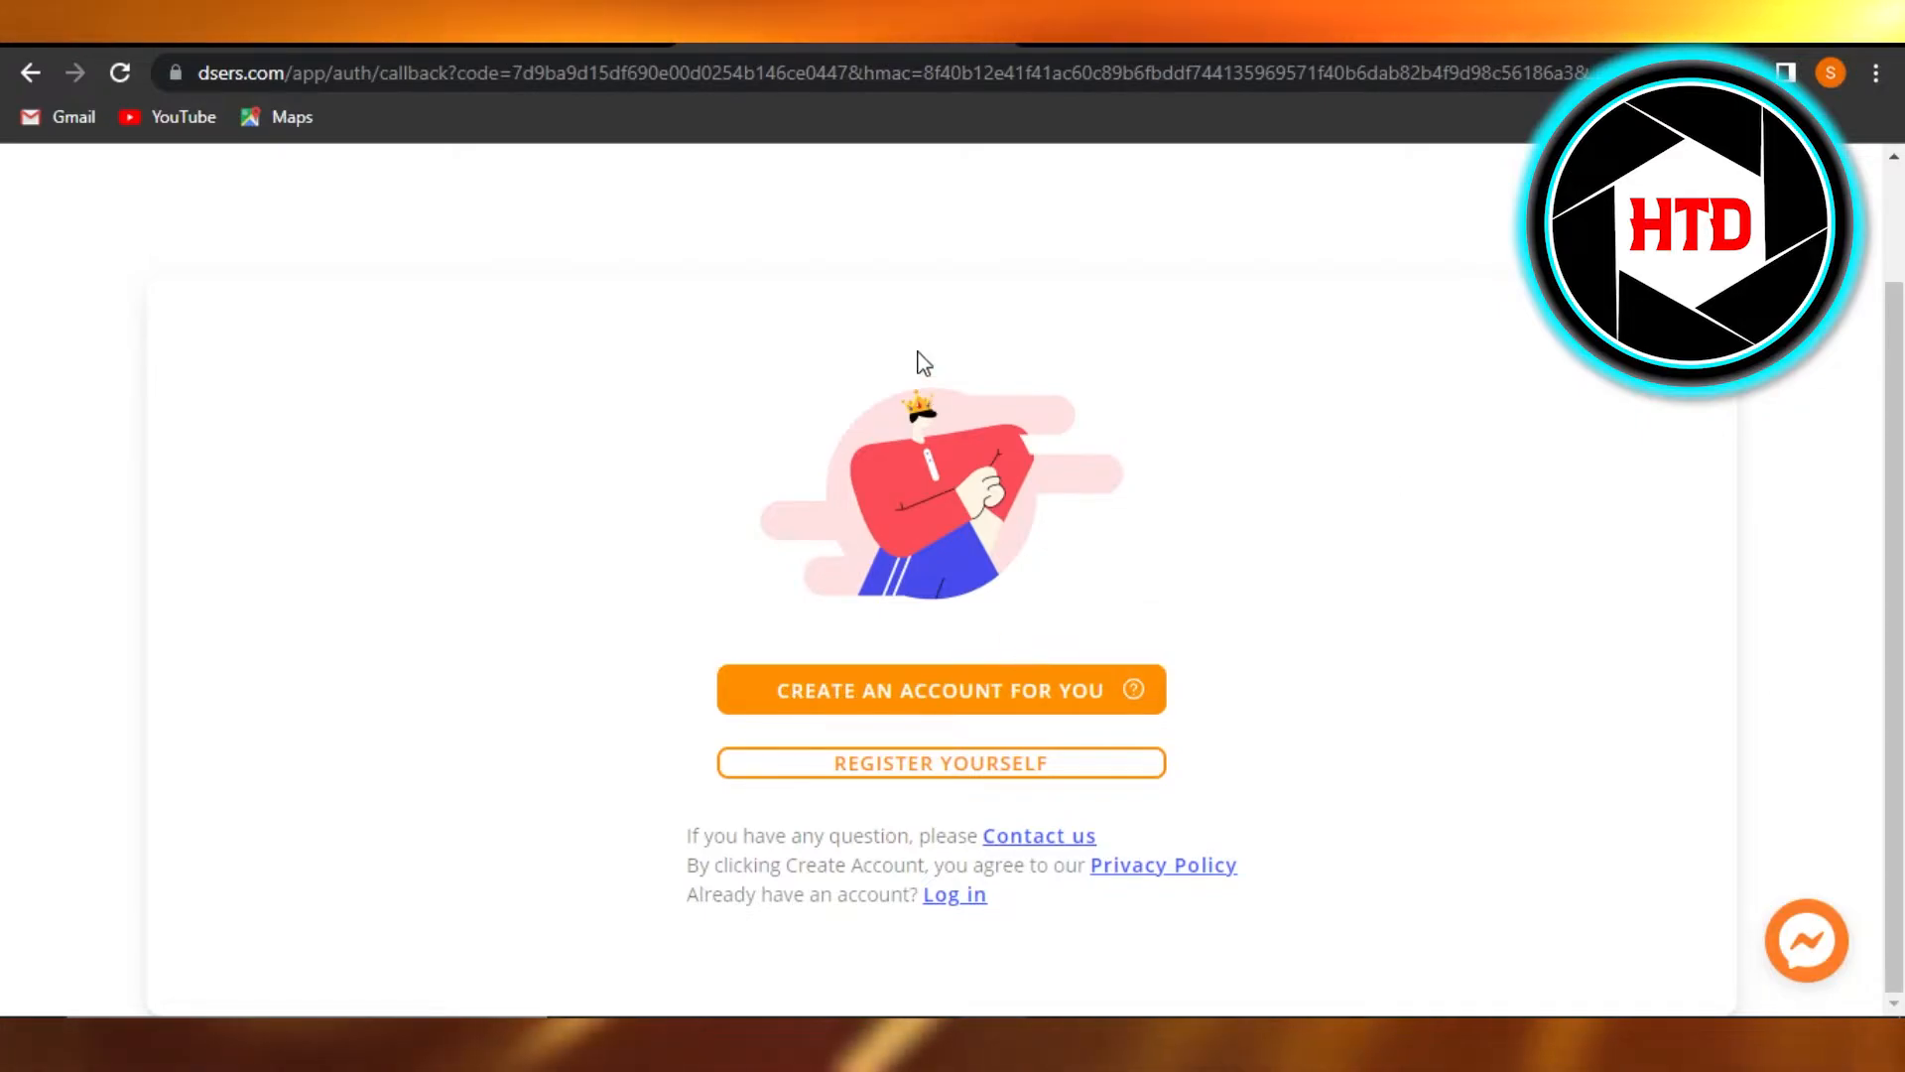
mouse_move(903, 441)
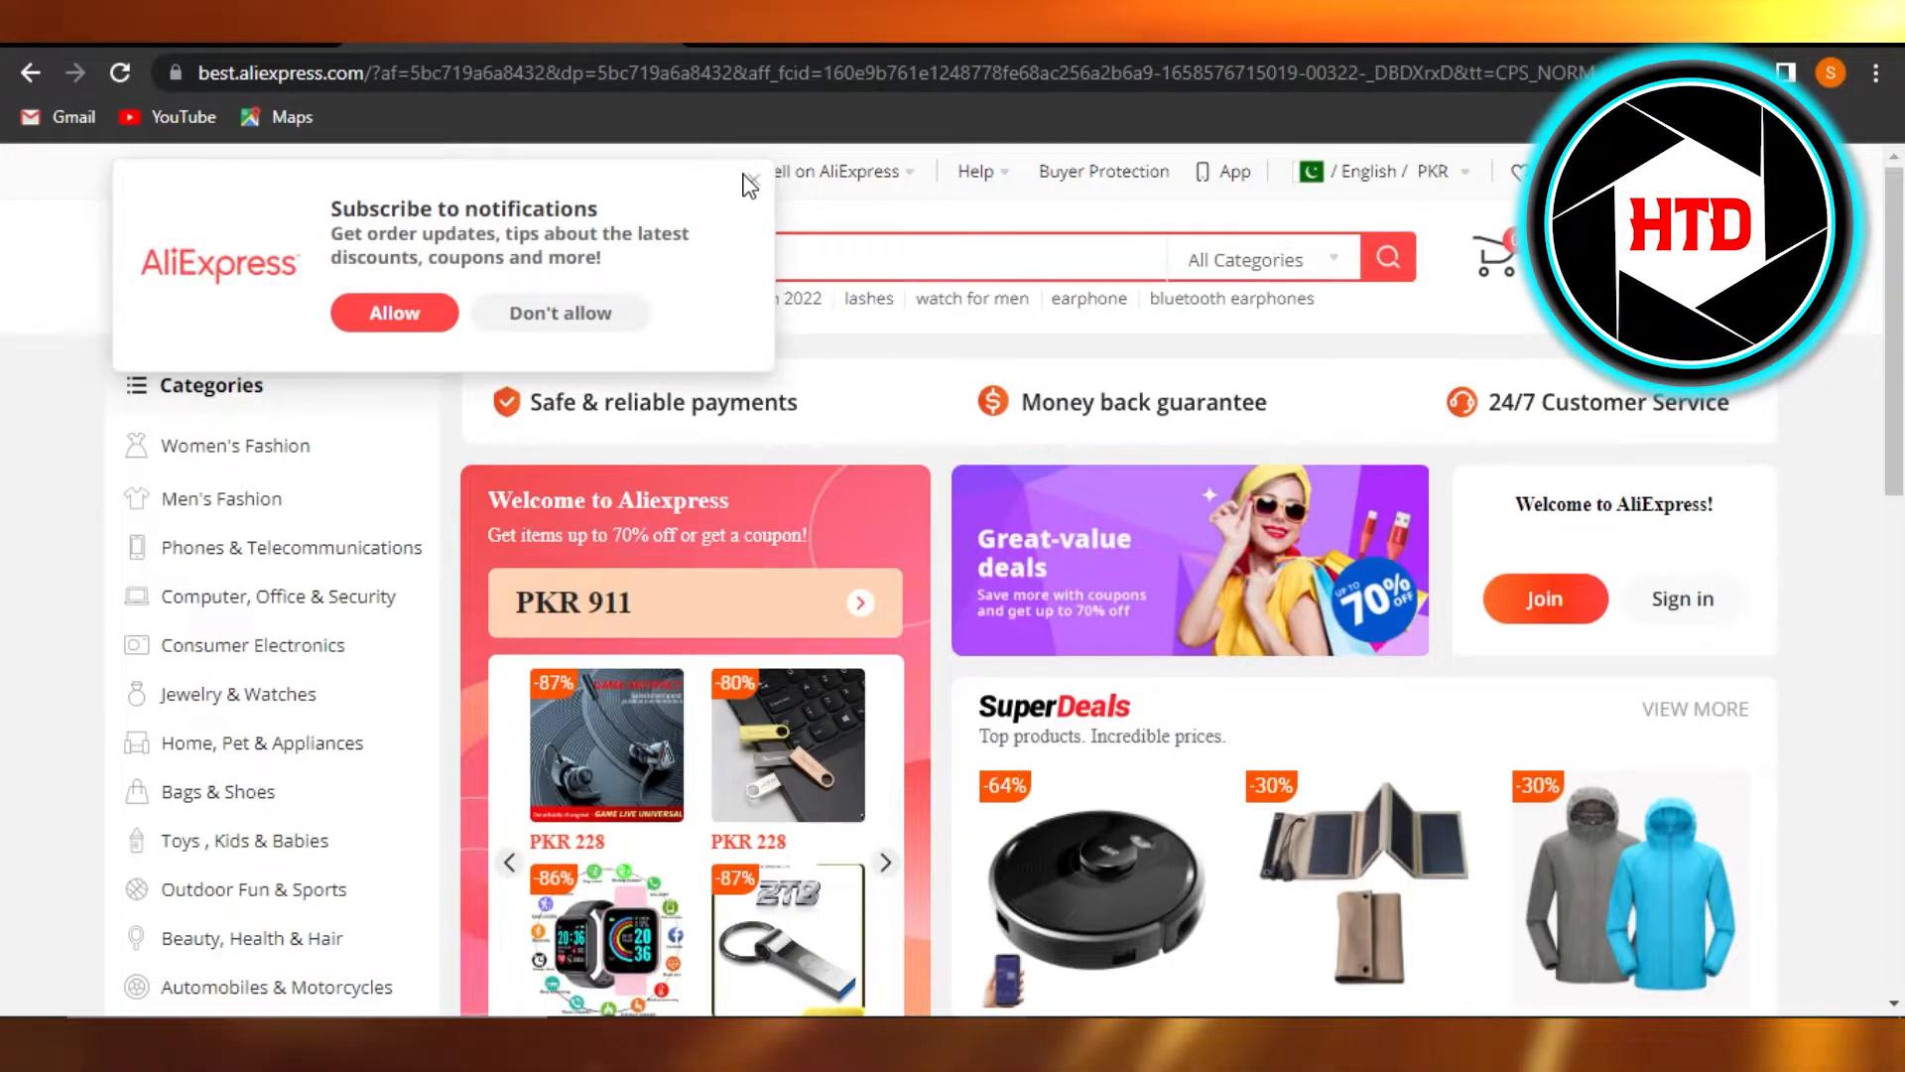
Step: Decline AliExpress notifications and browse through the home page product deals
left_click(559, 311)
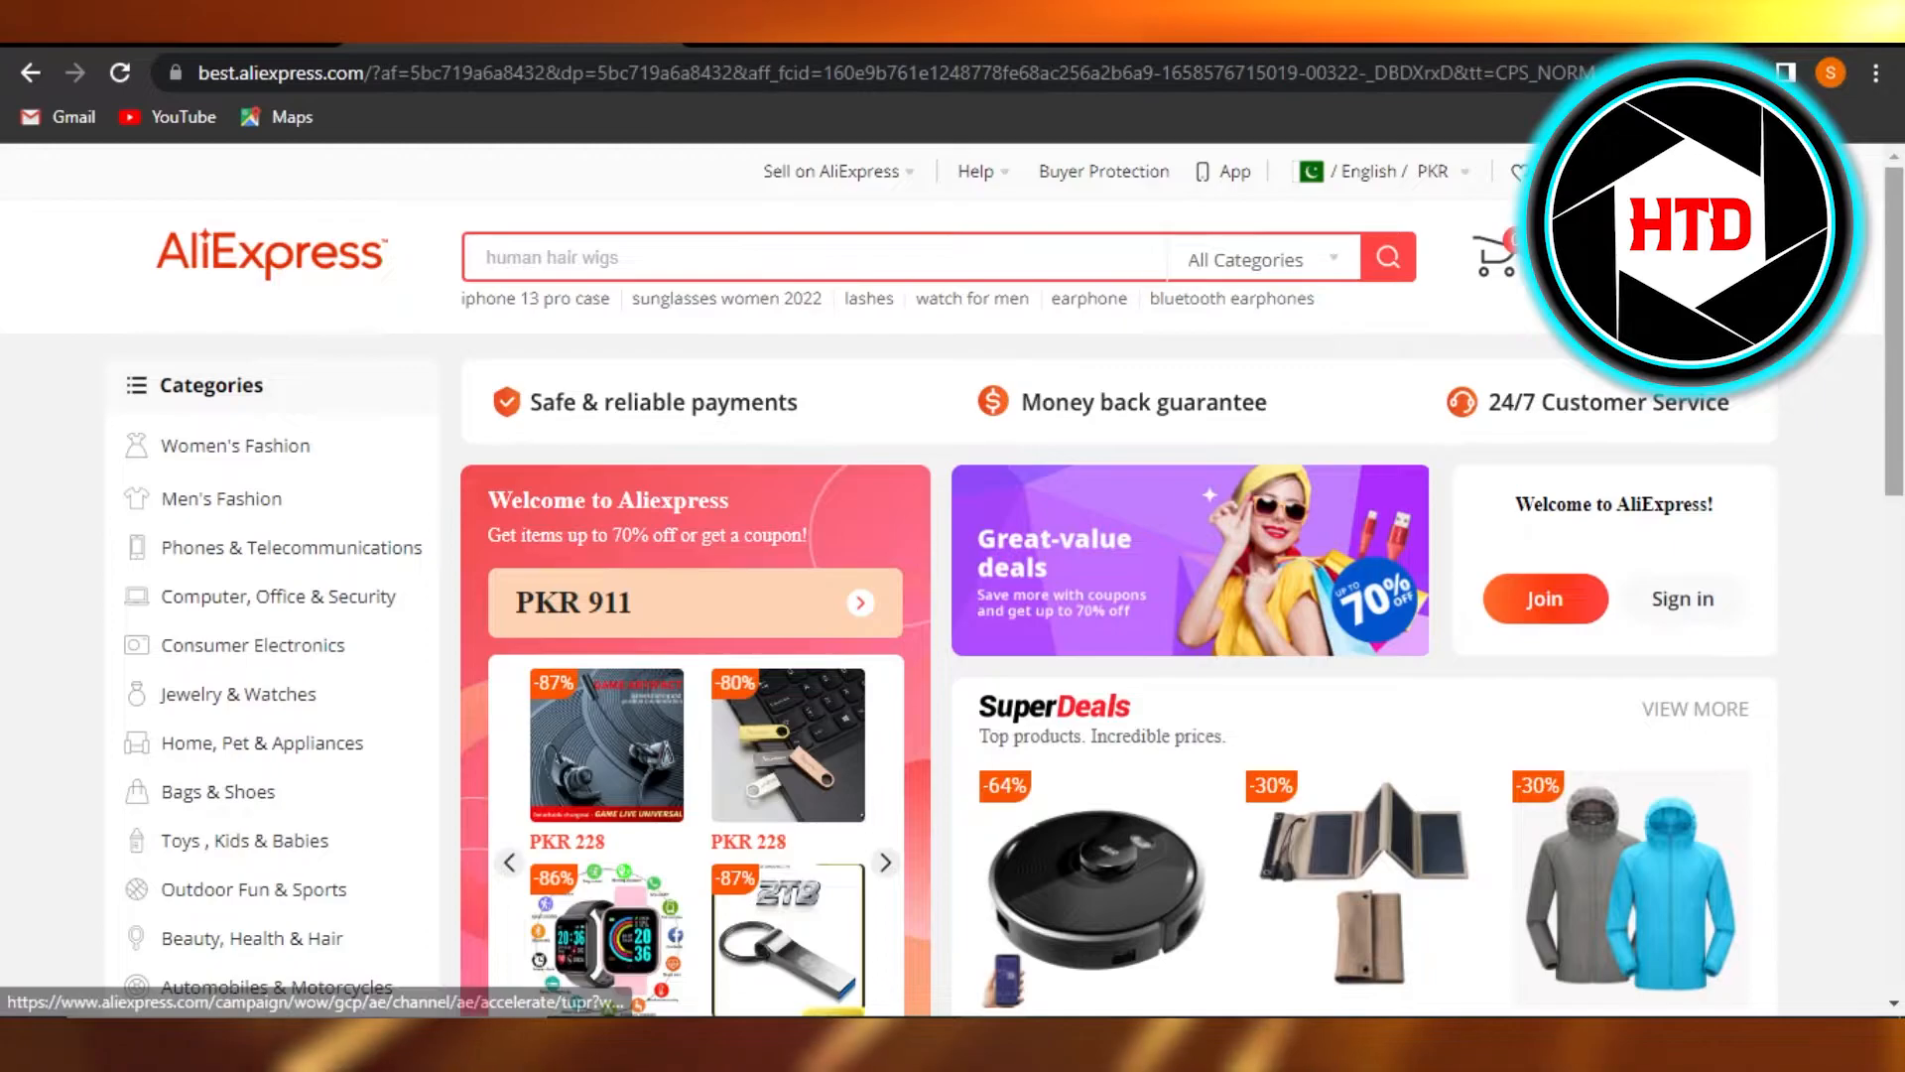
scroll("down", 3)
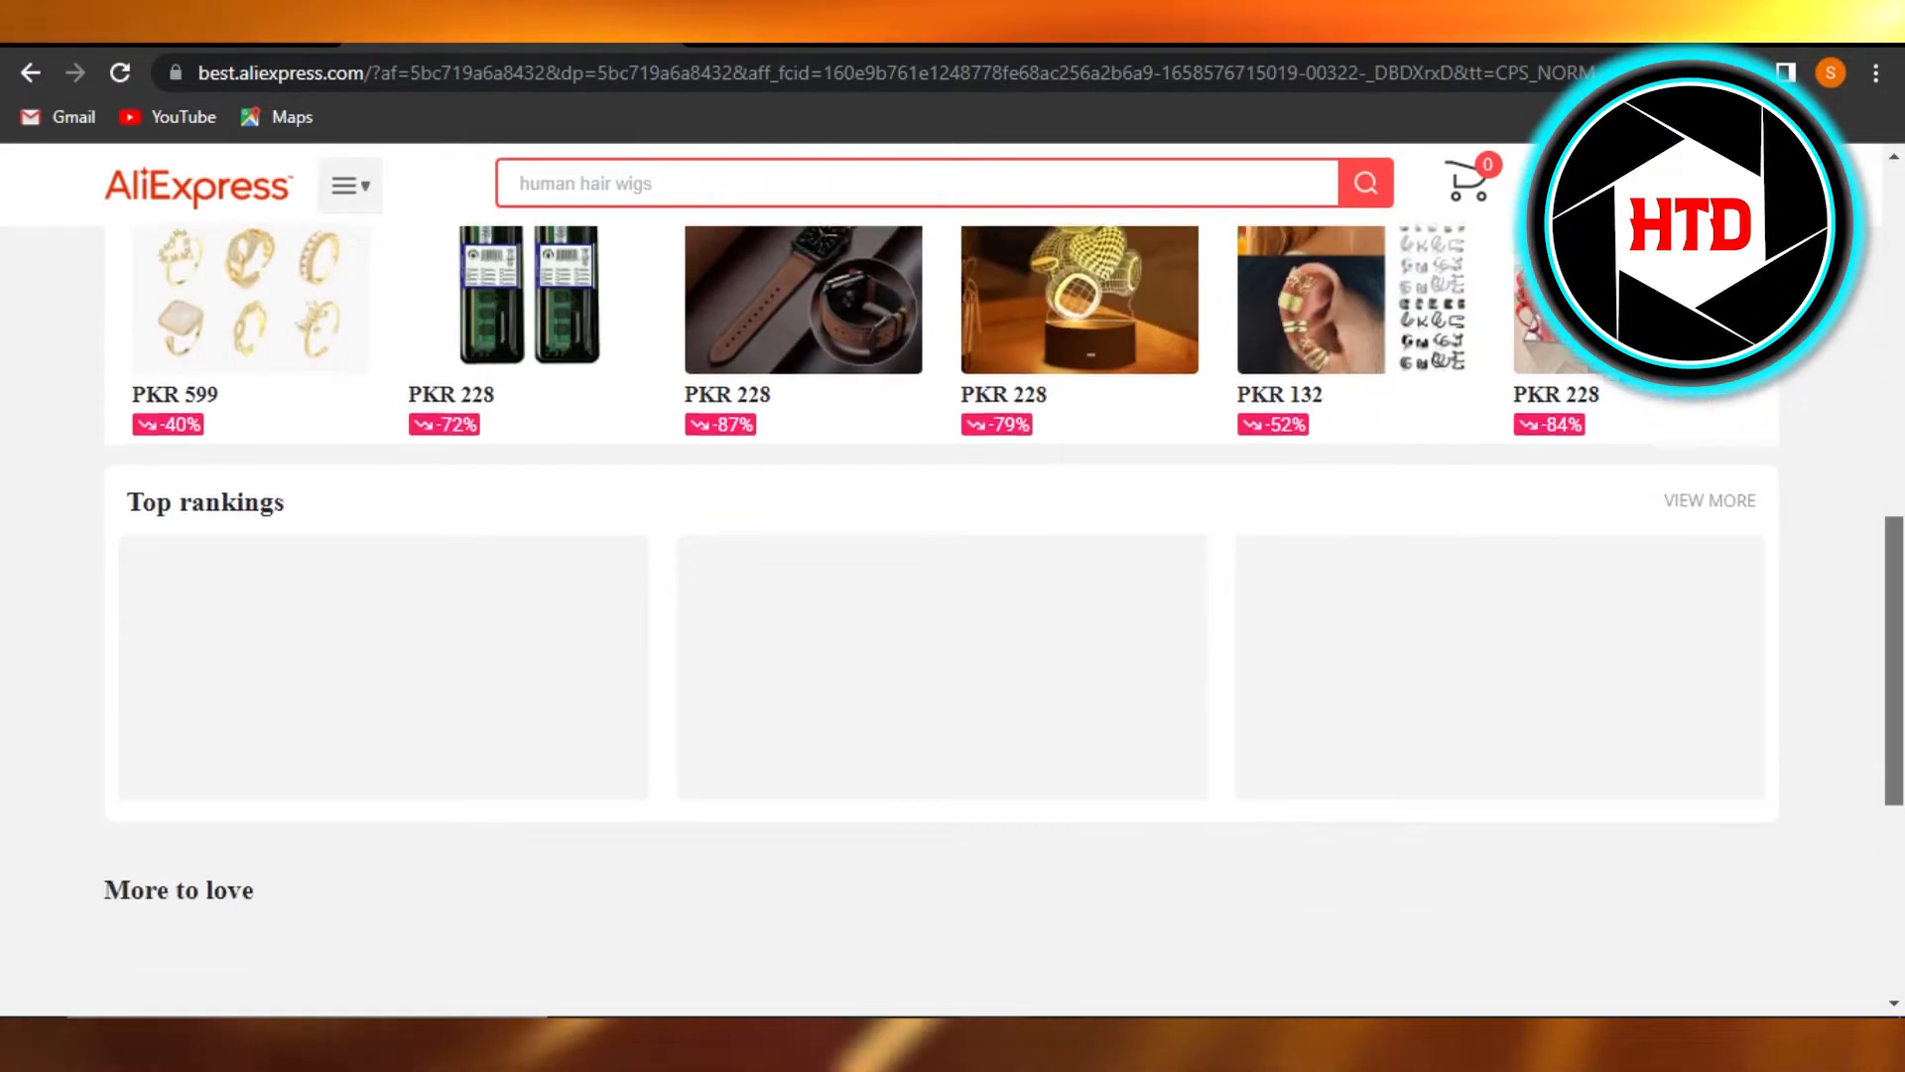
scroll("up", 3)
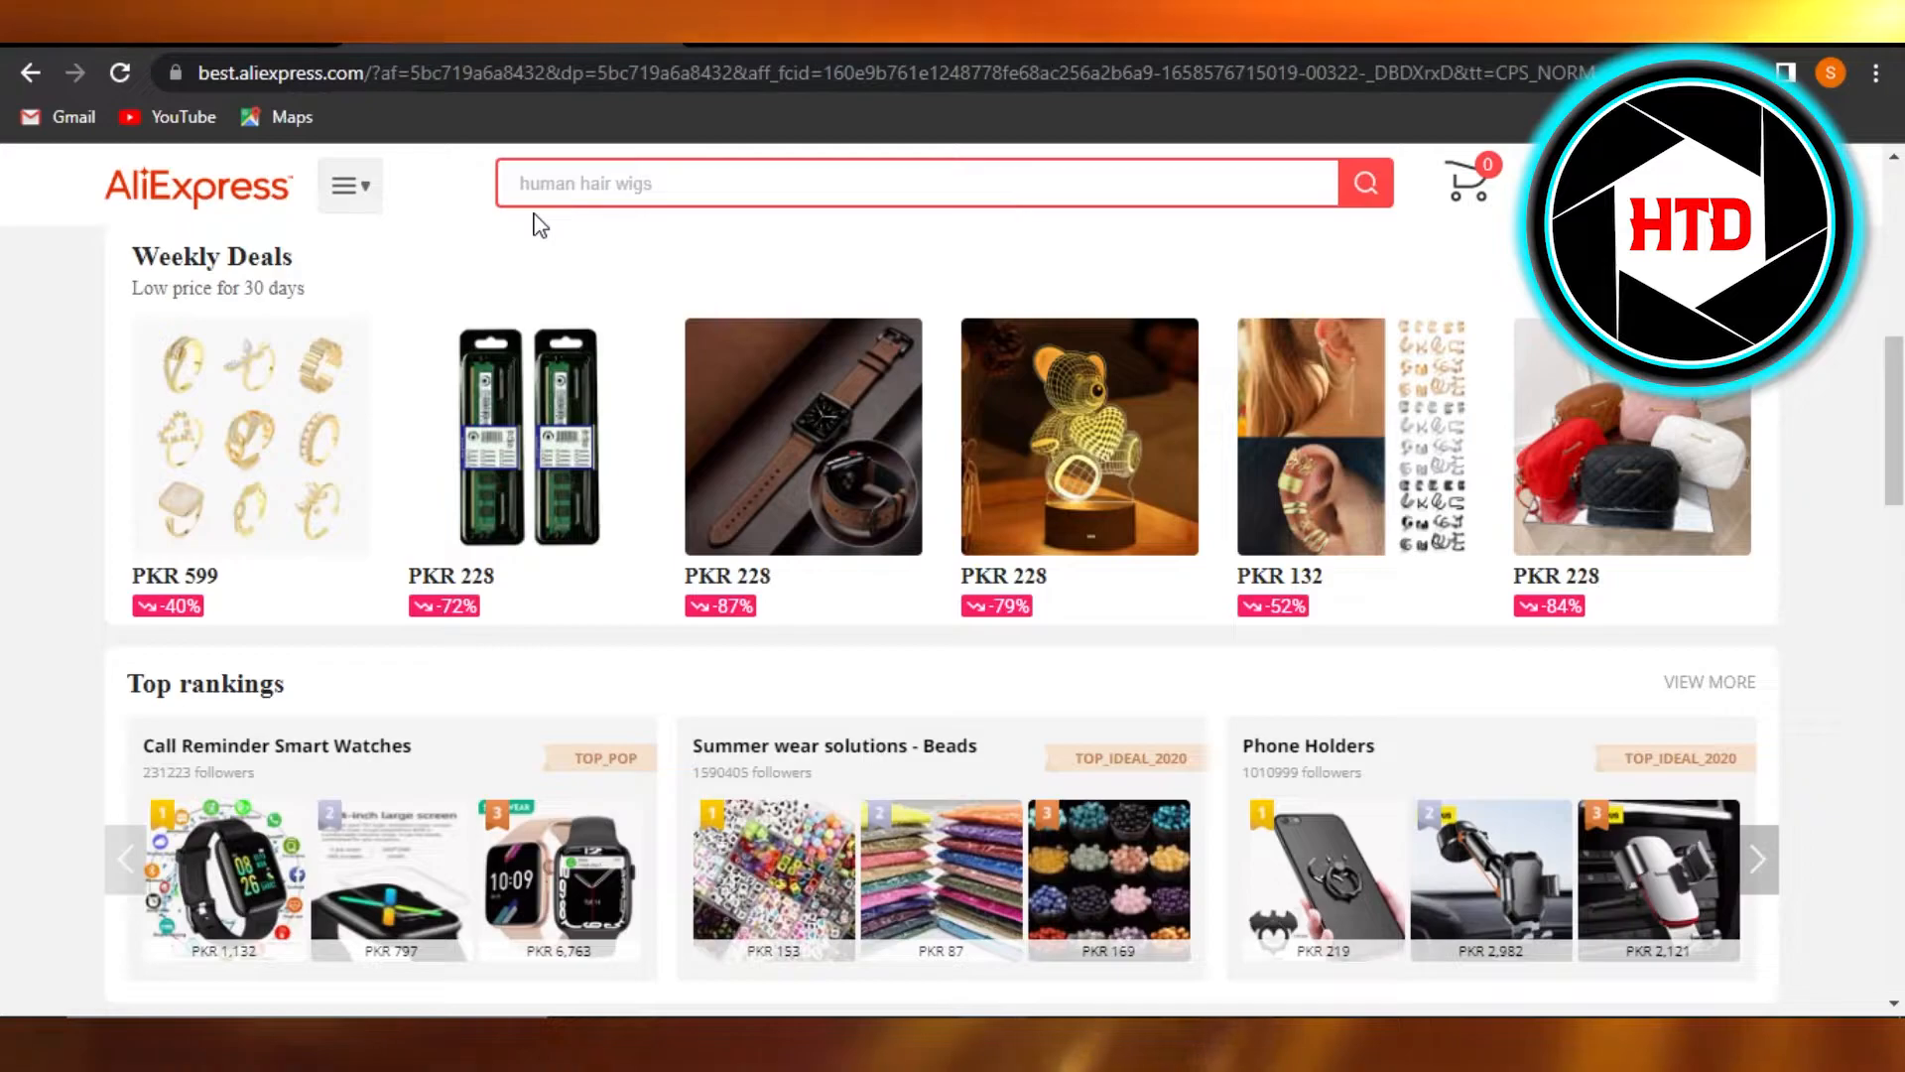
mouse_move(903, 641)
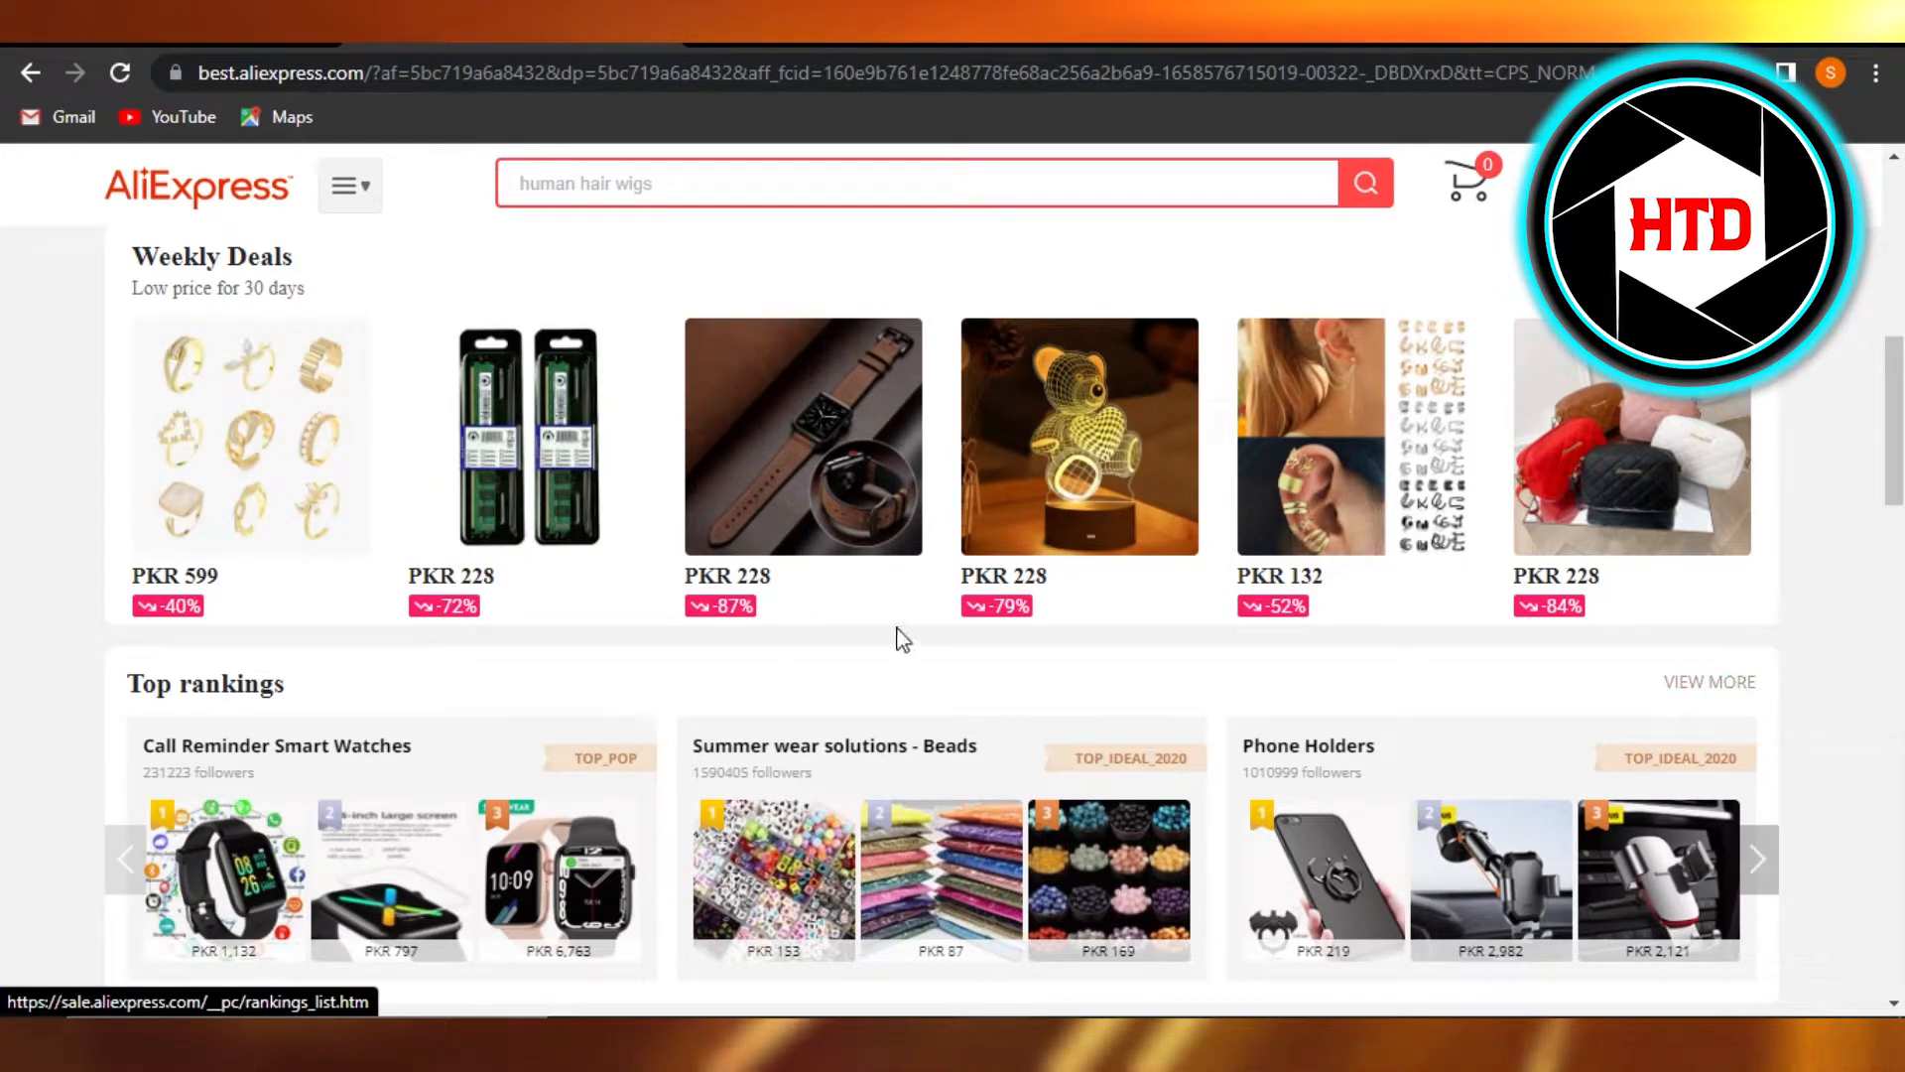
scroll("down", 3)
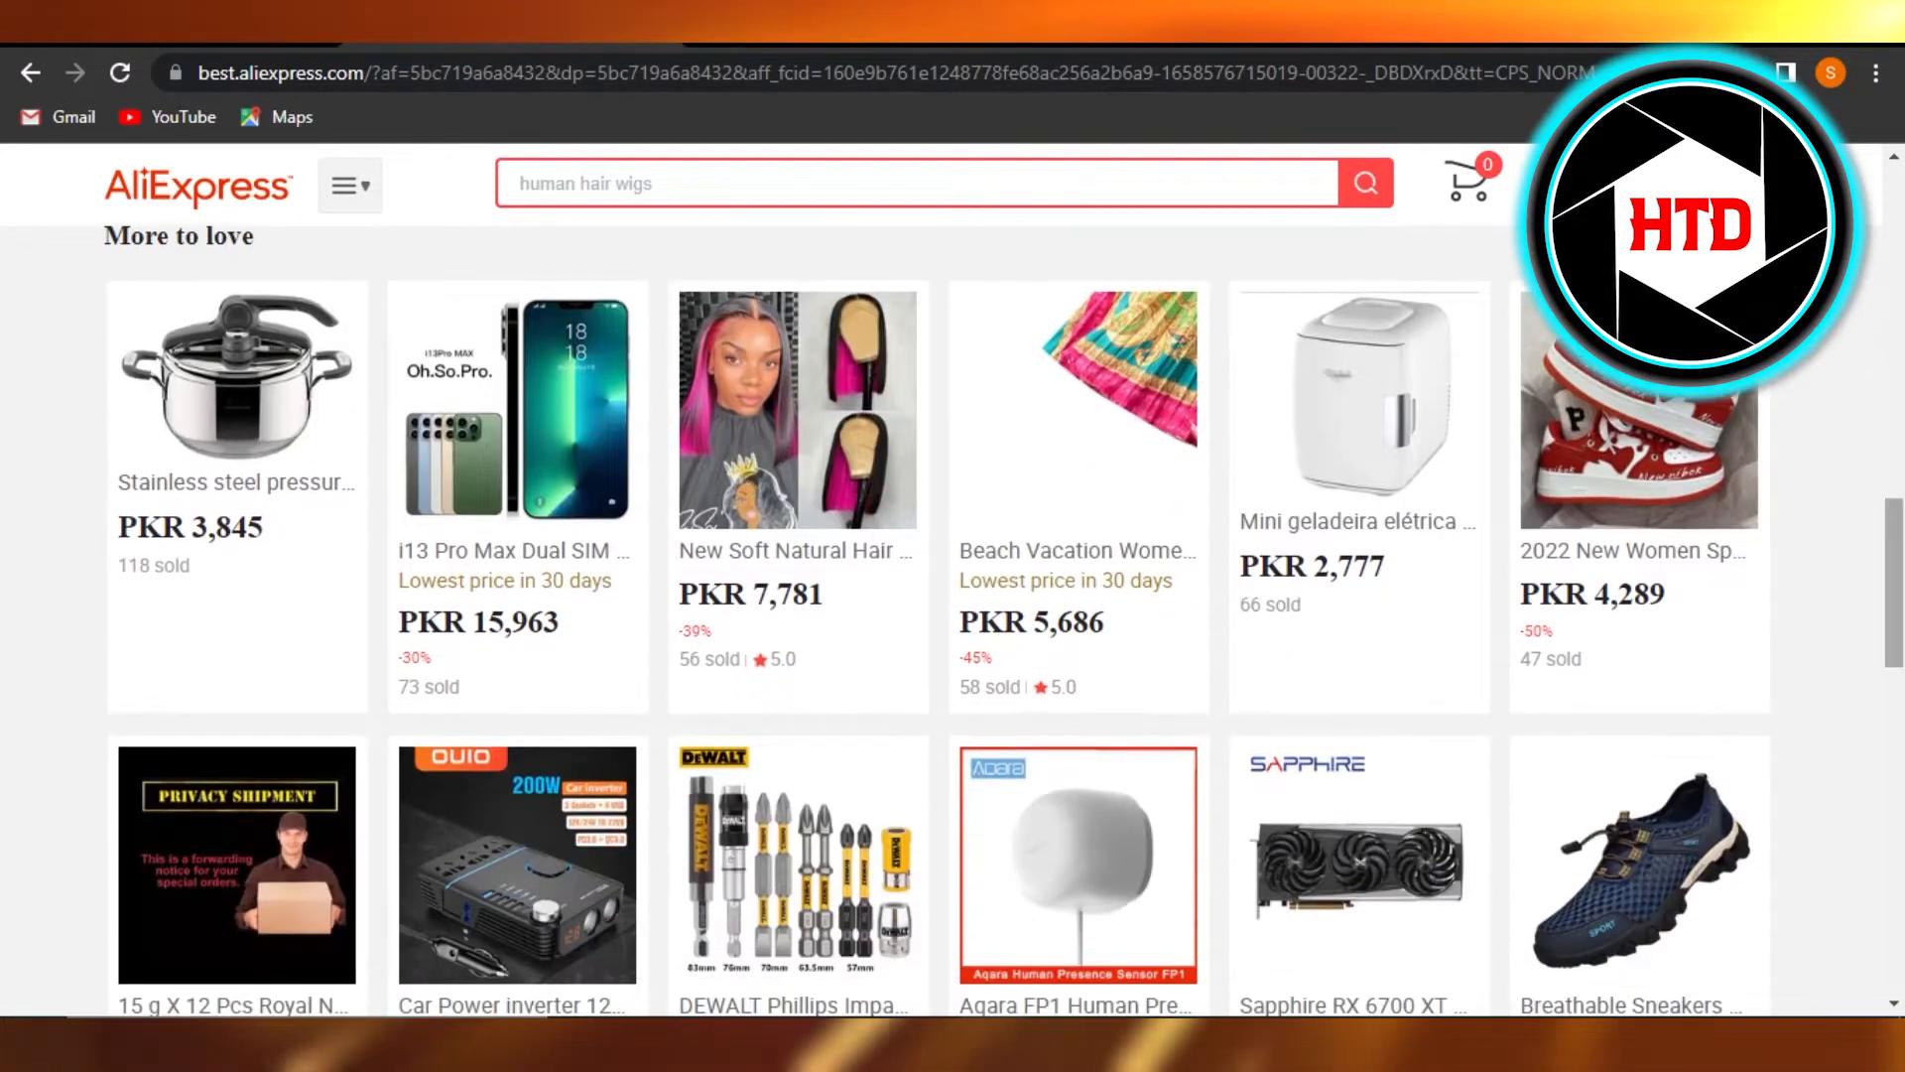
scroll("down", 3)
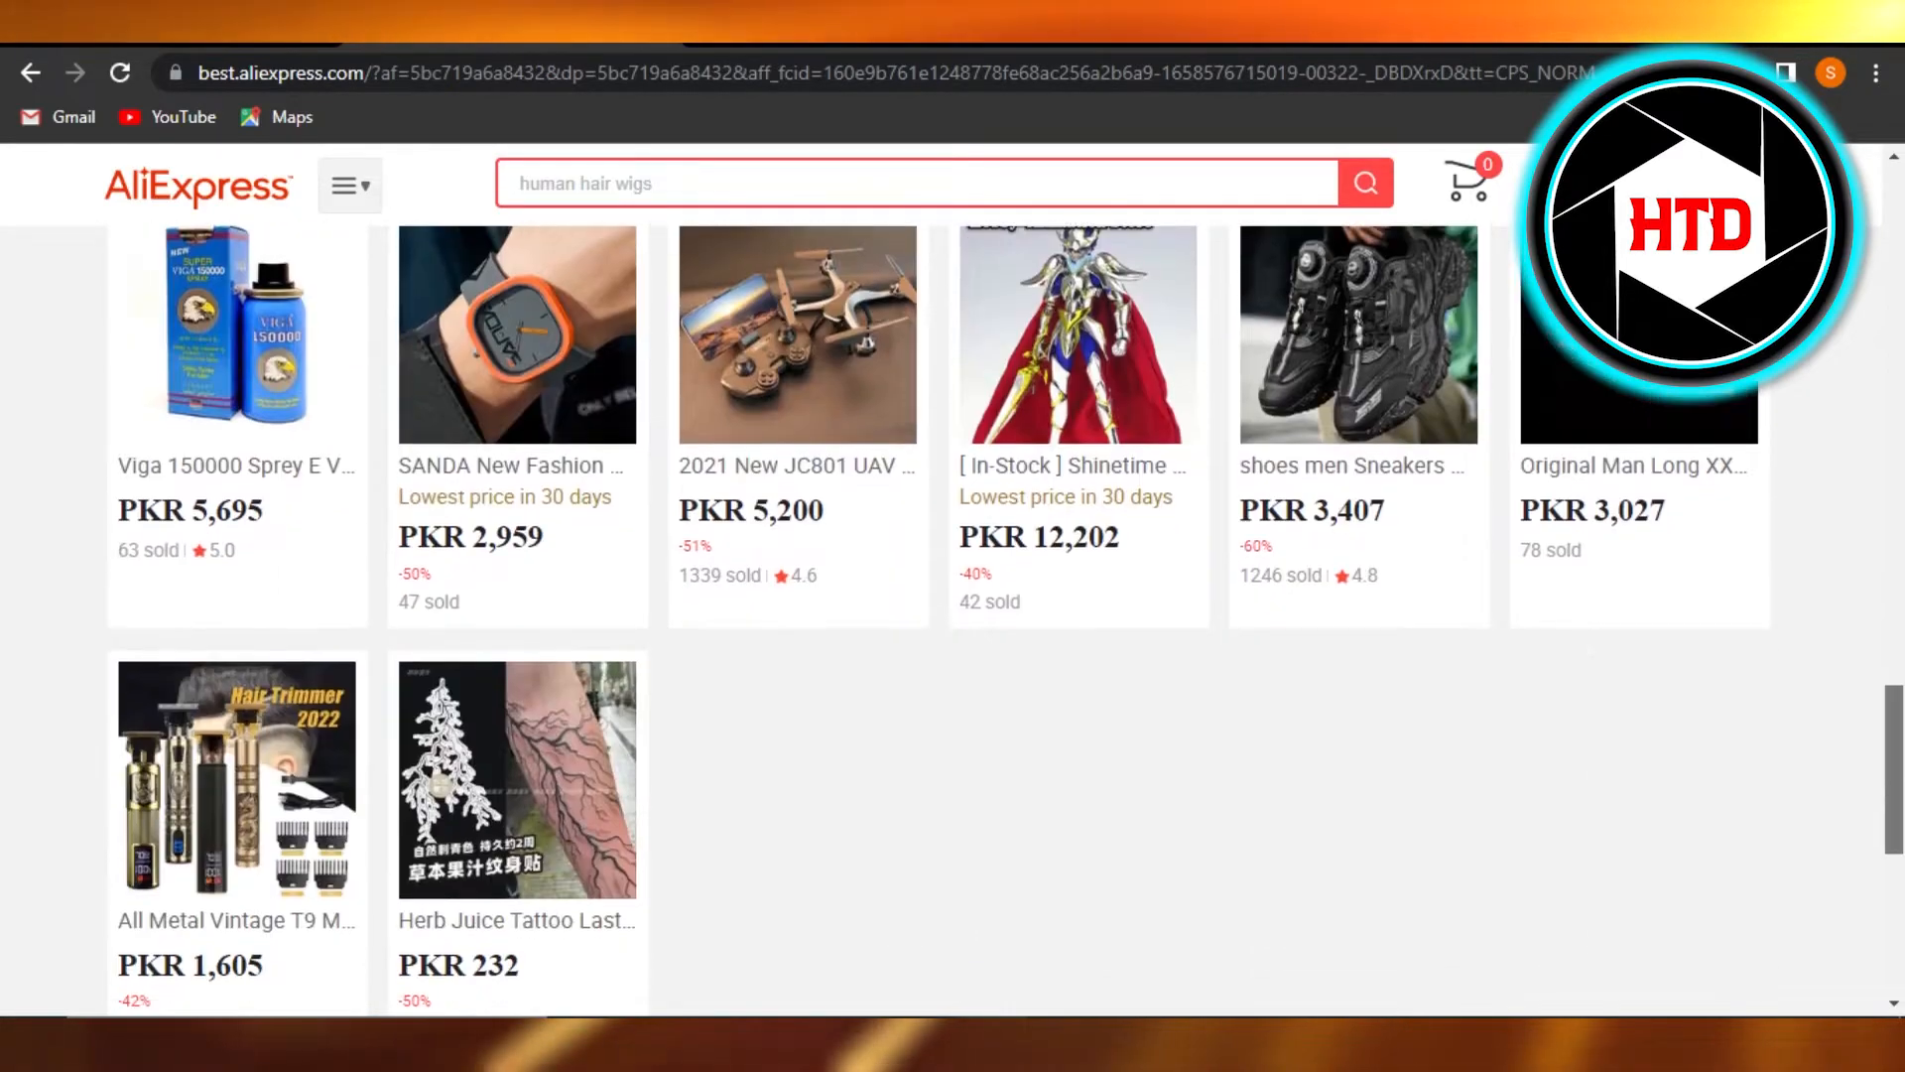
scroll("up", 3)
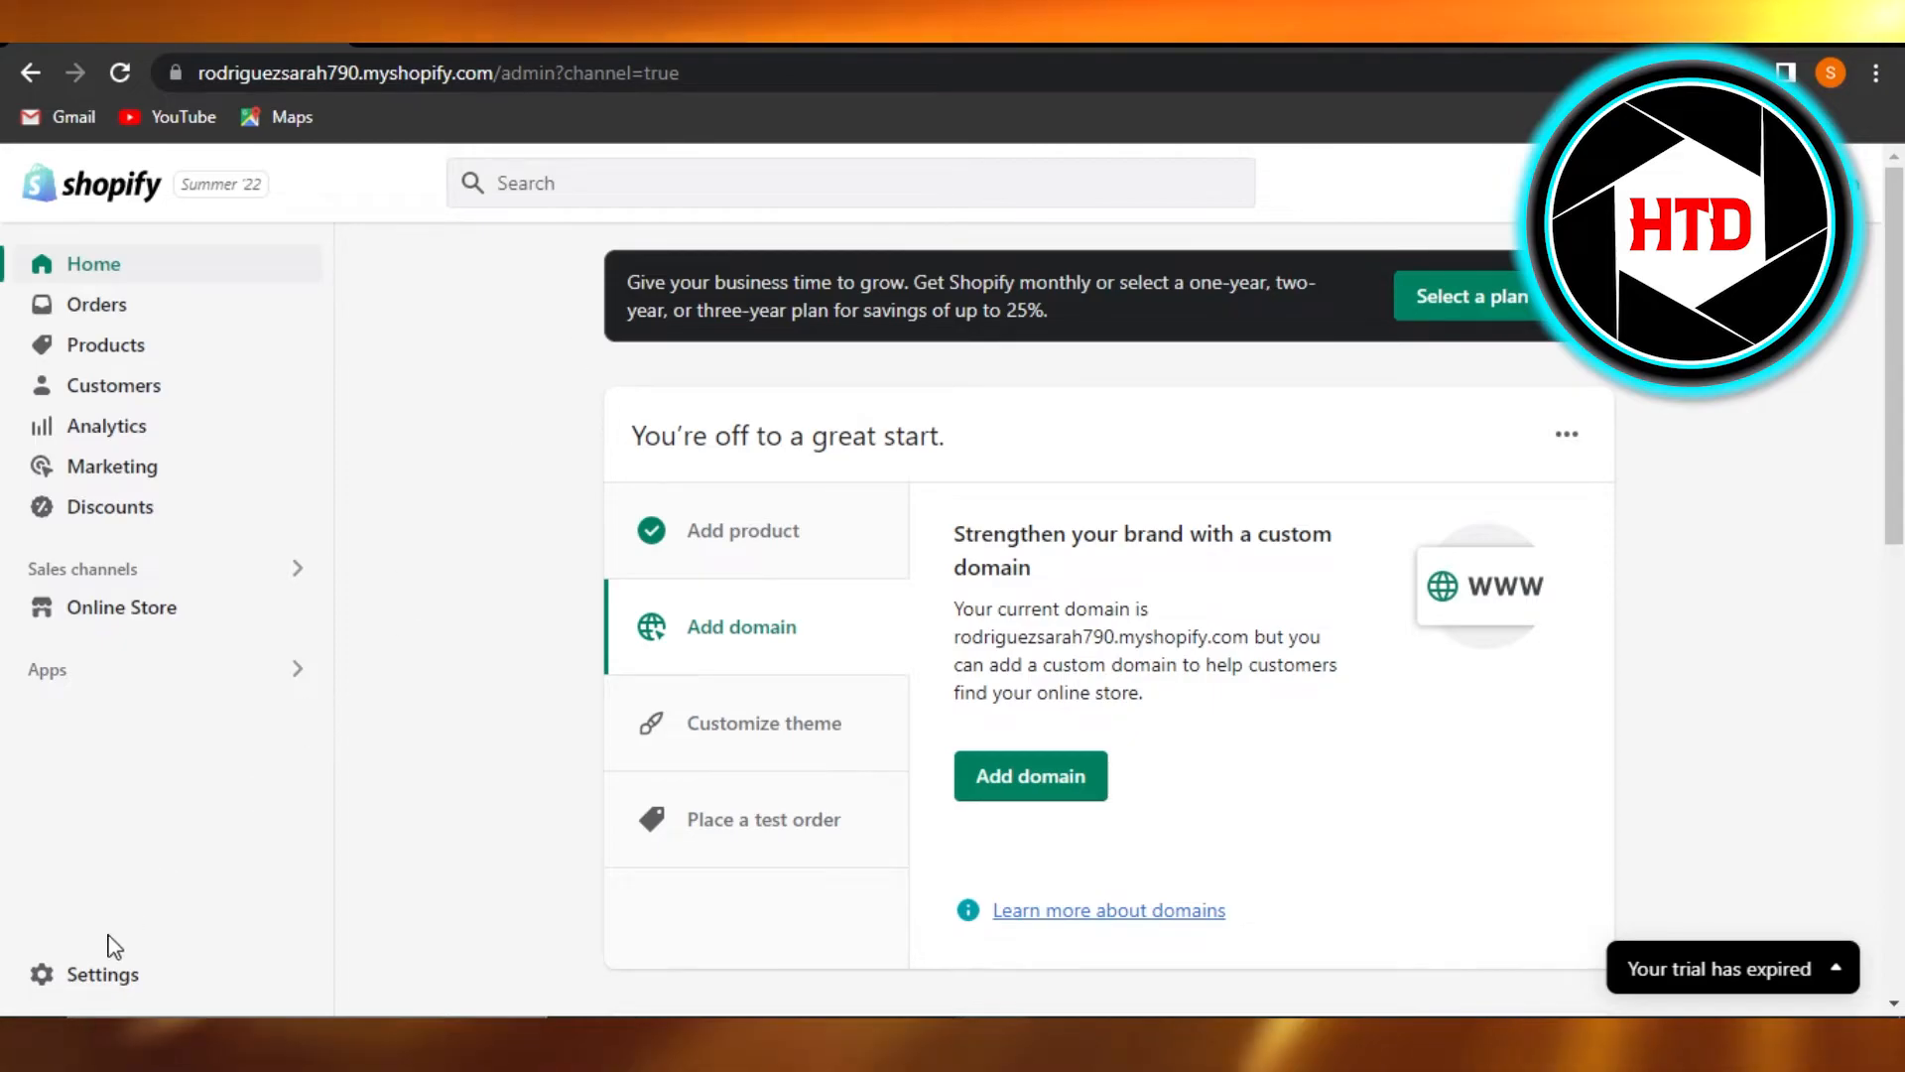
mouse_move(145, 688)
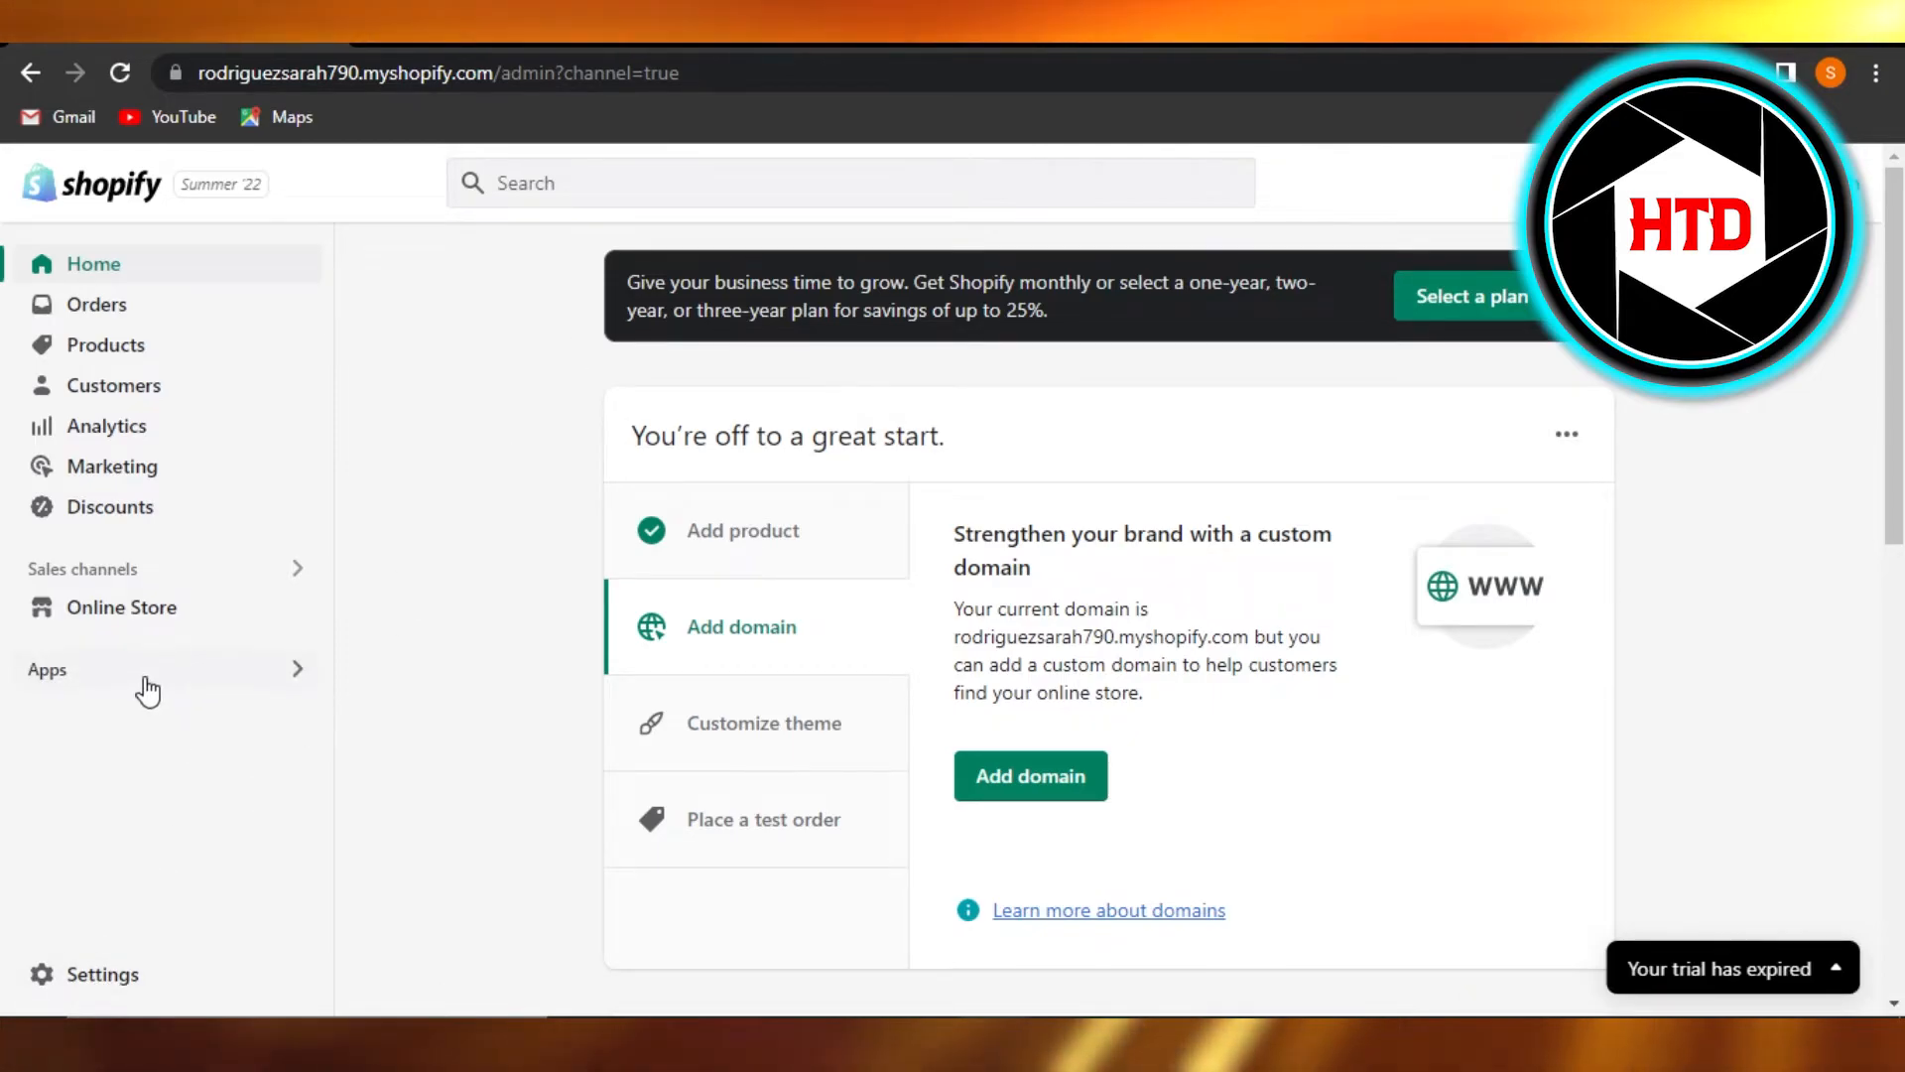
left_click(101, 972)
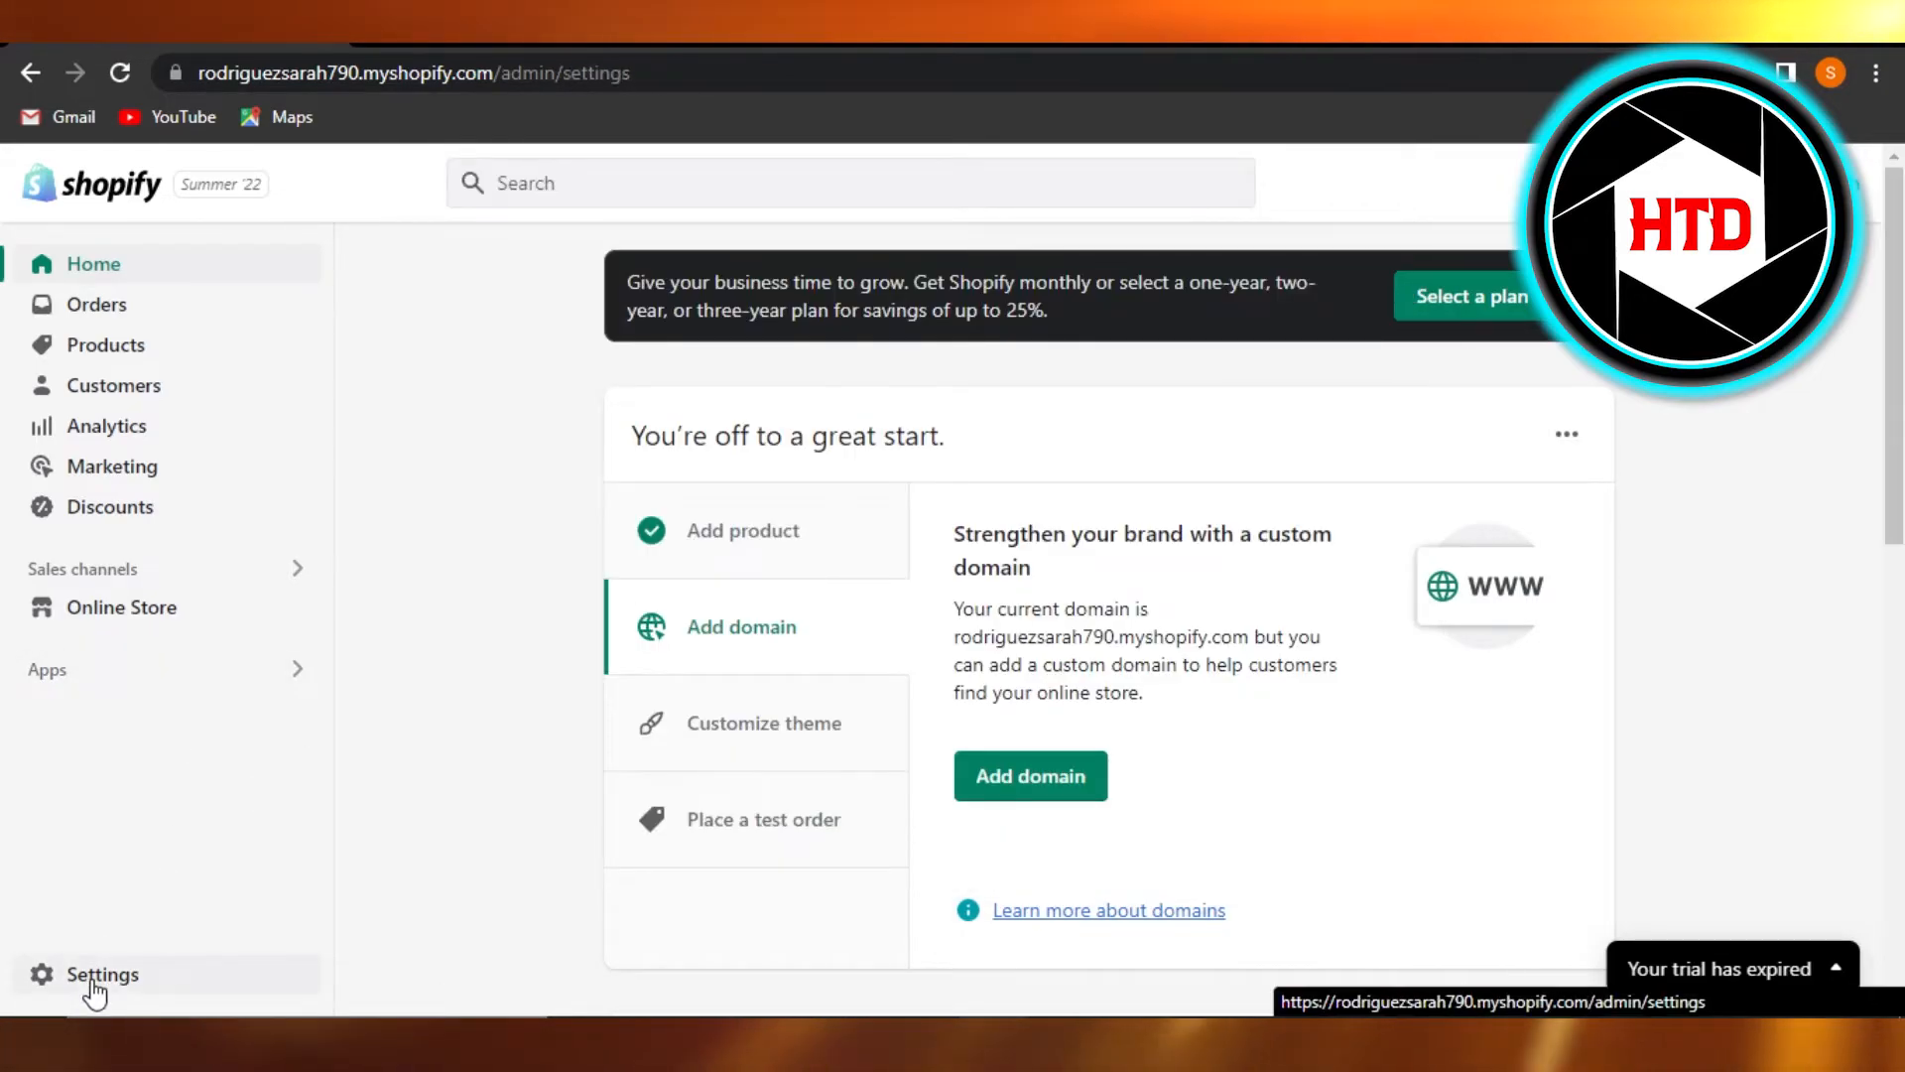
left_click(101, 972)
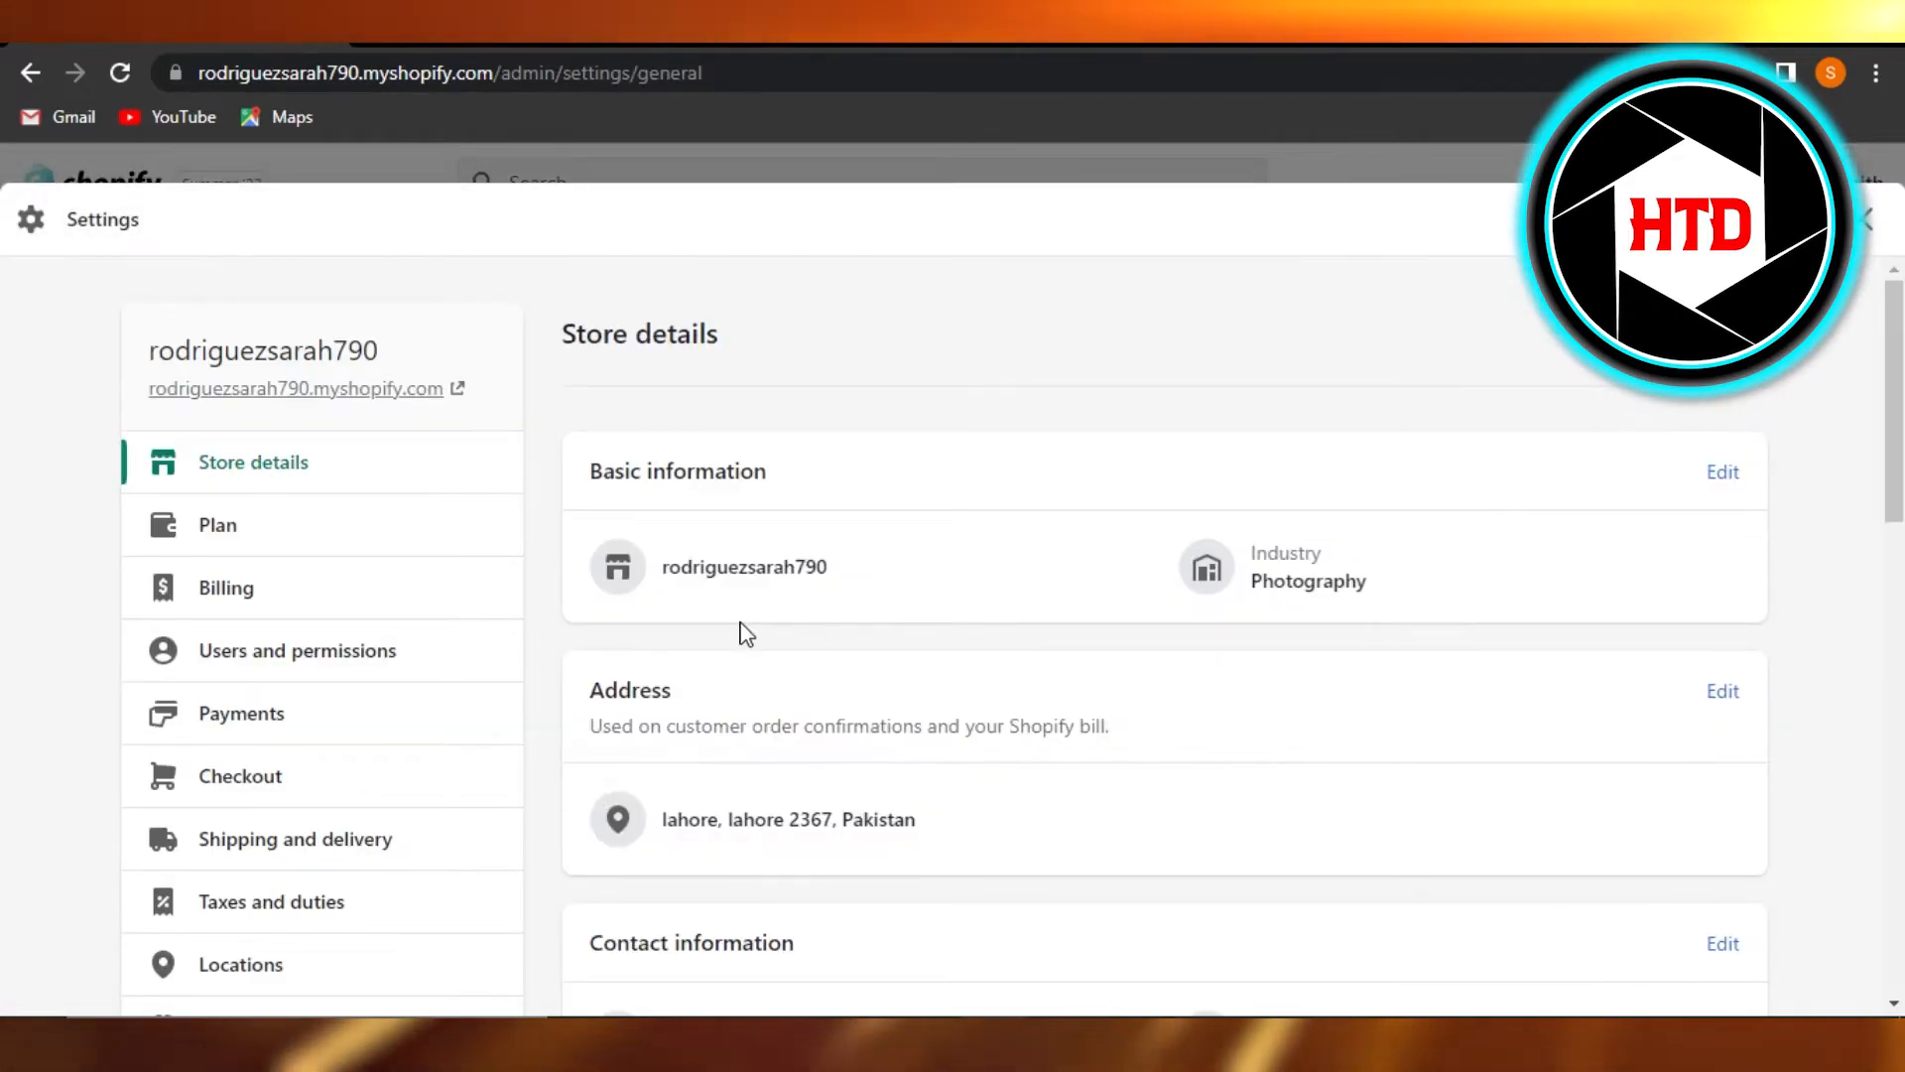
scroll("down", 3)
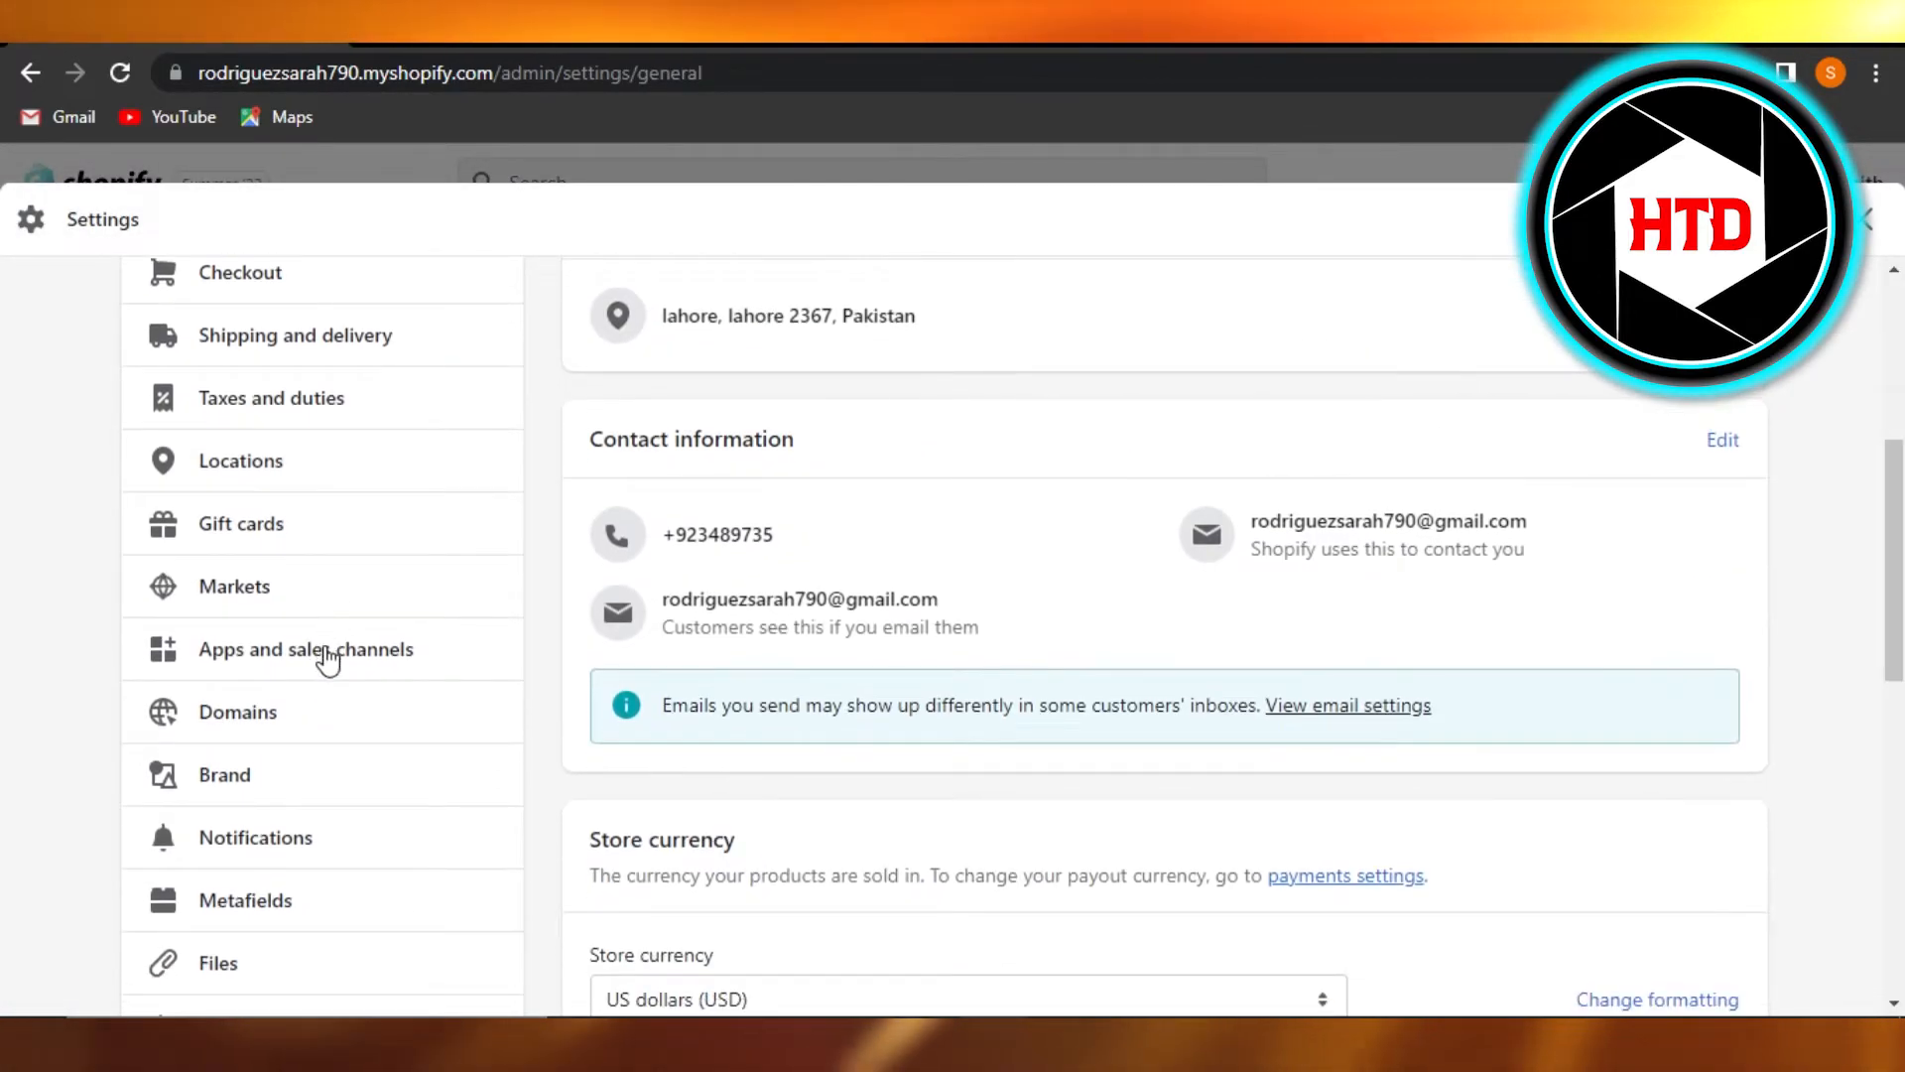
left_click(305, 649)
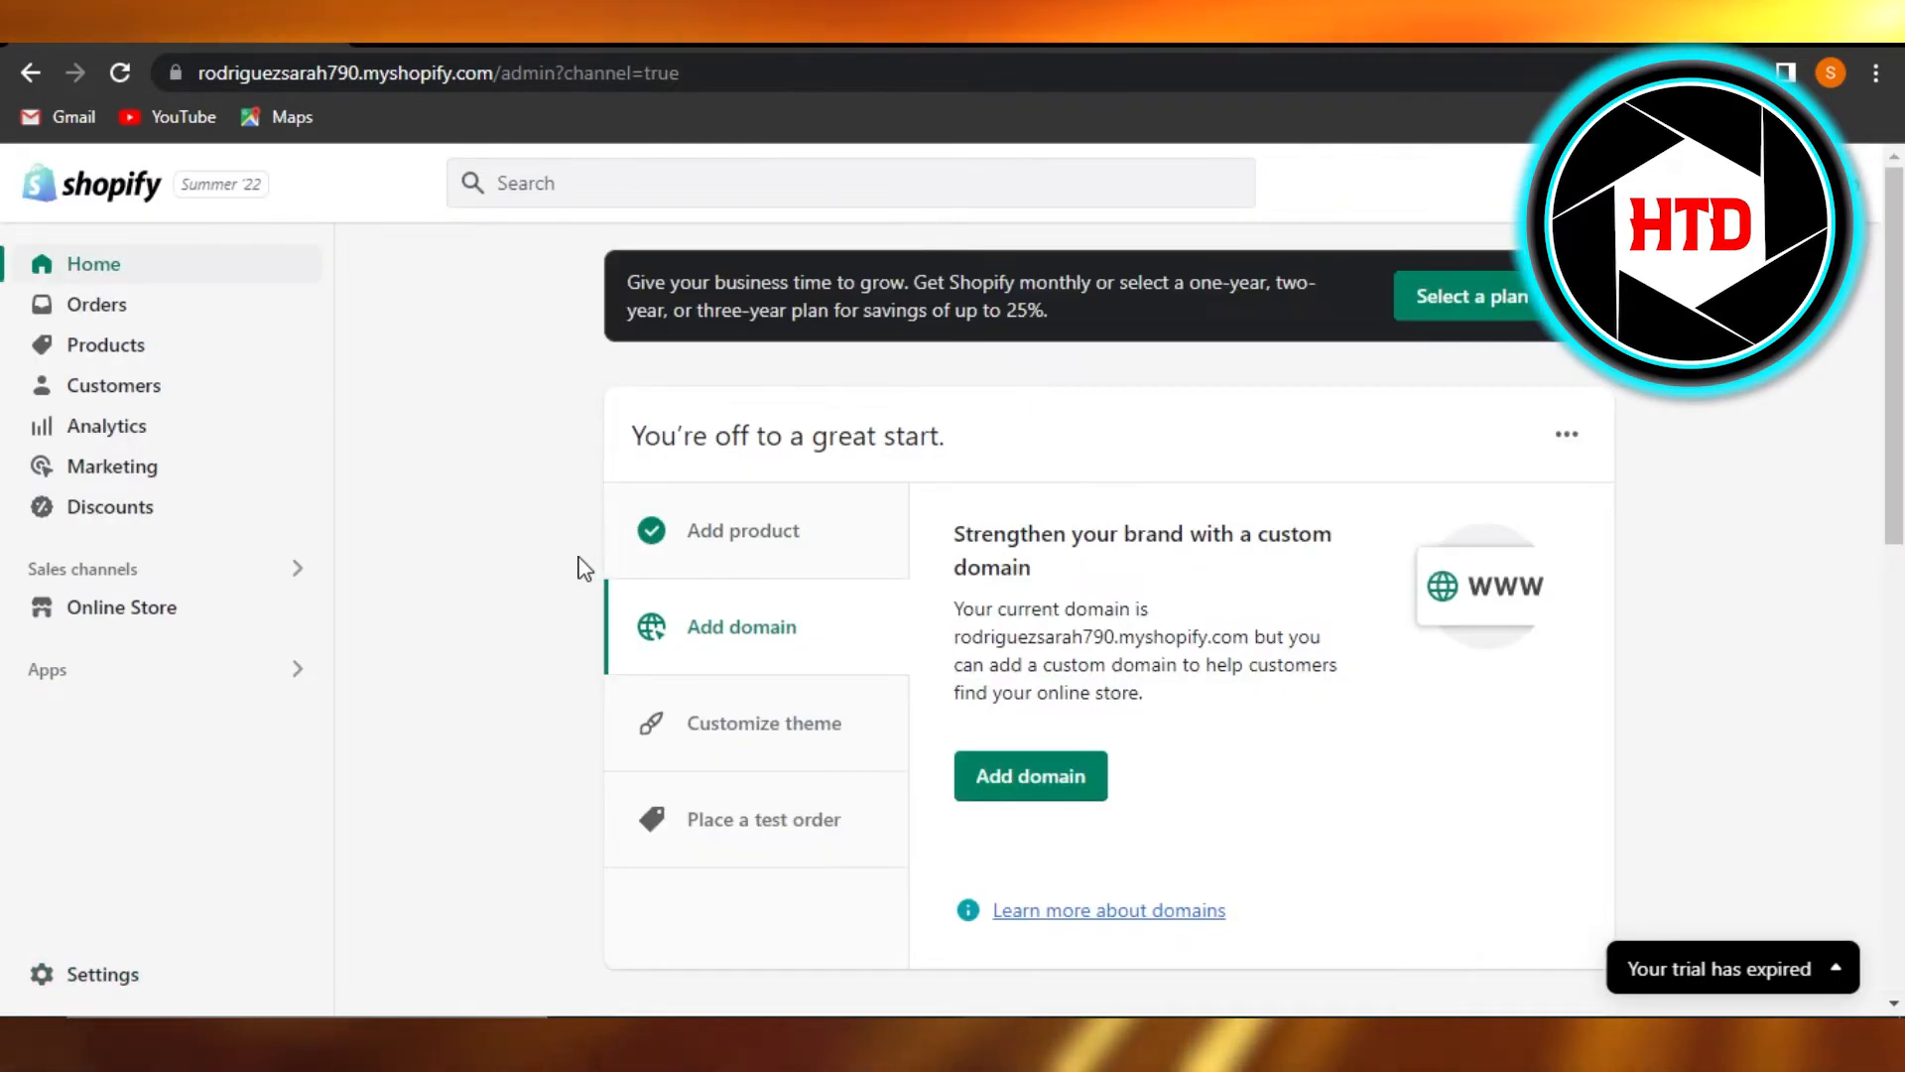
mouse_move(344, 578)
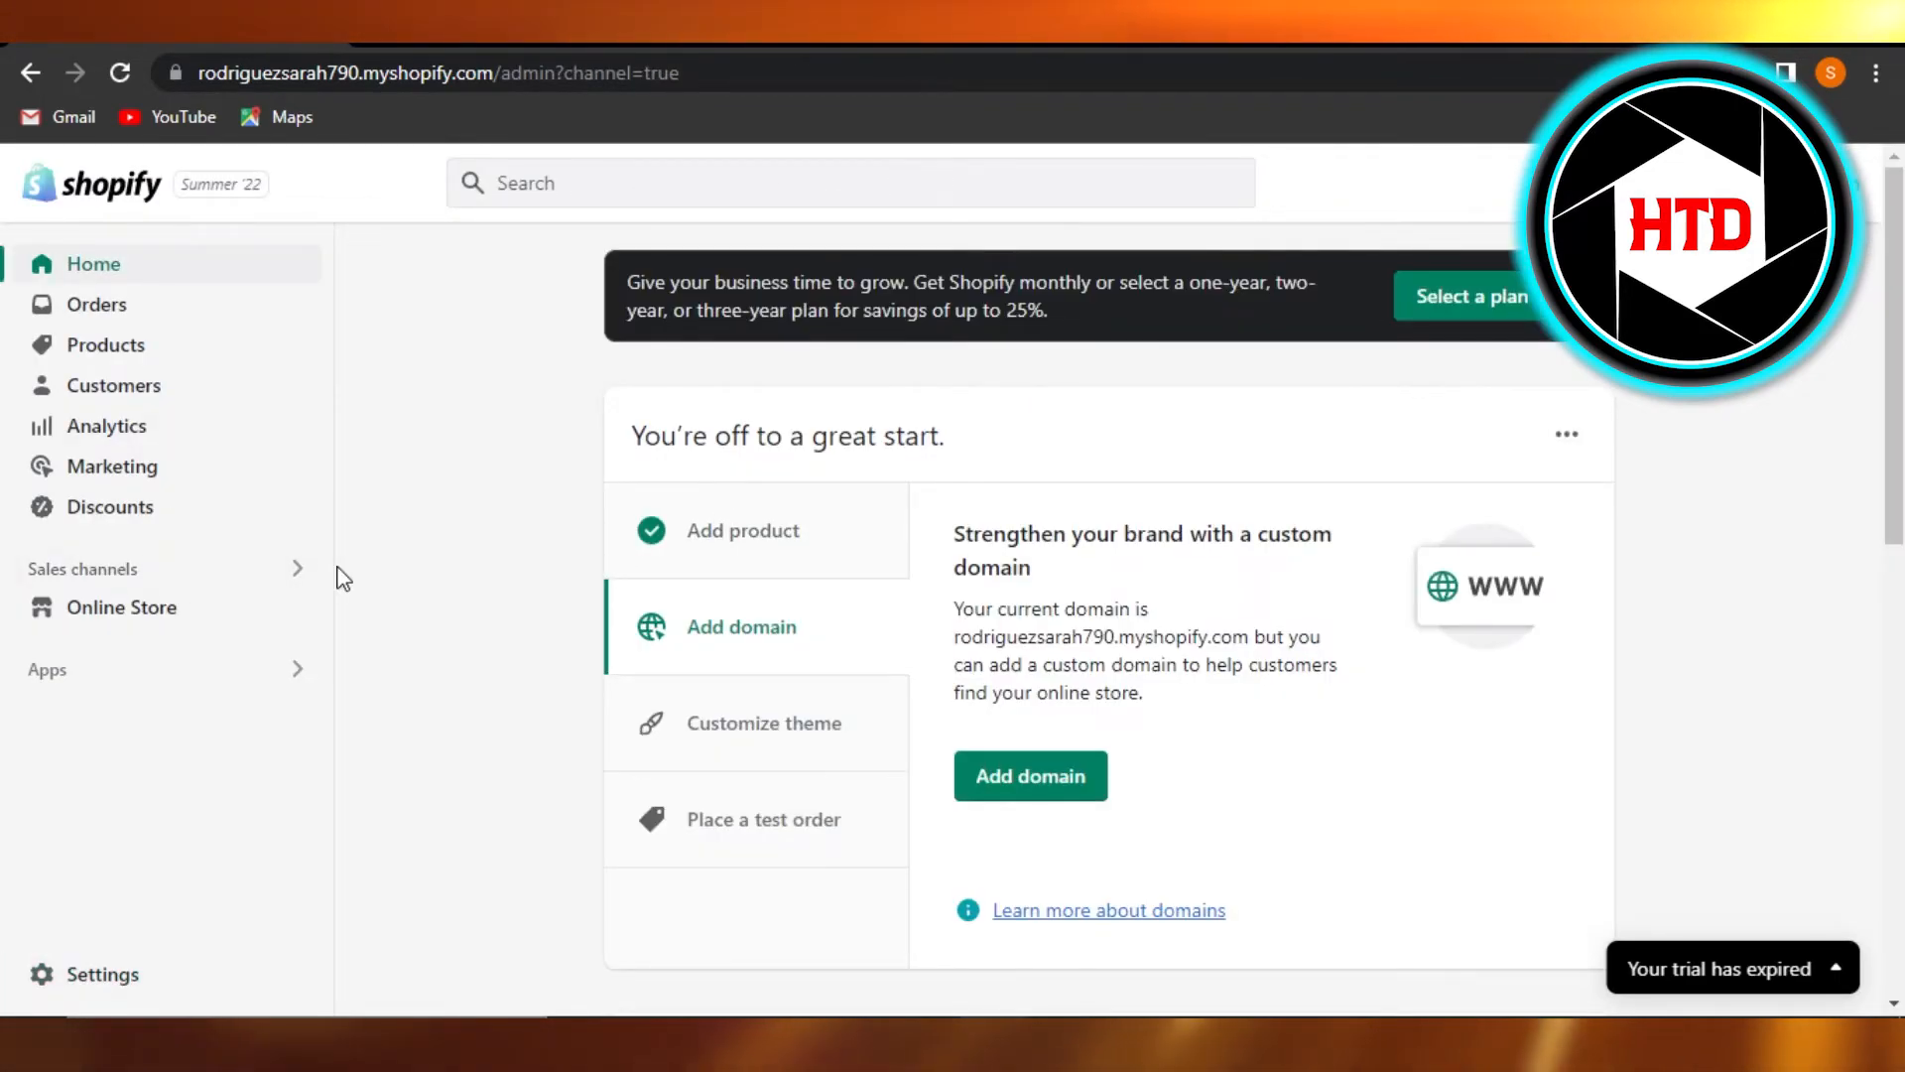
mouse_move(451, 115)
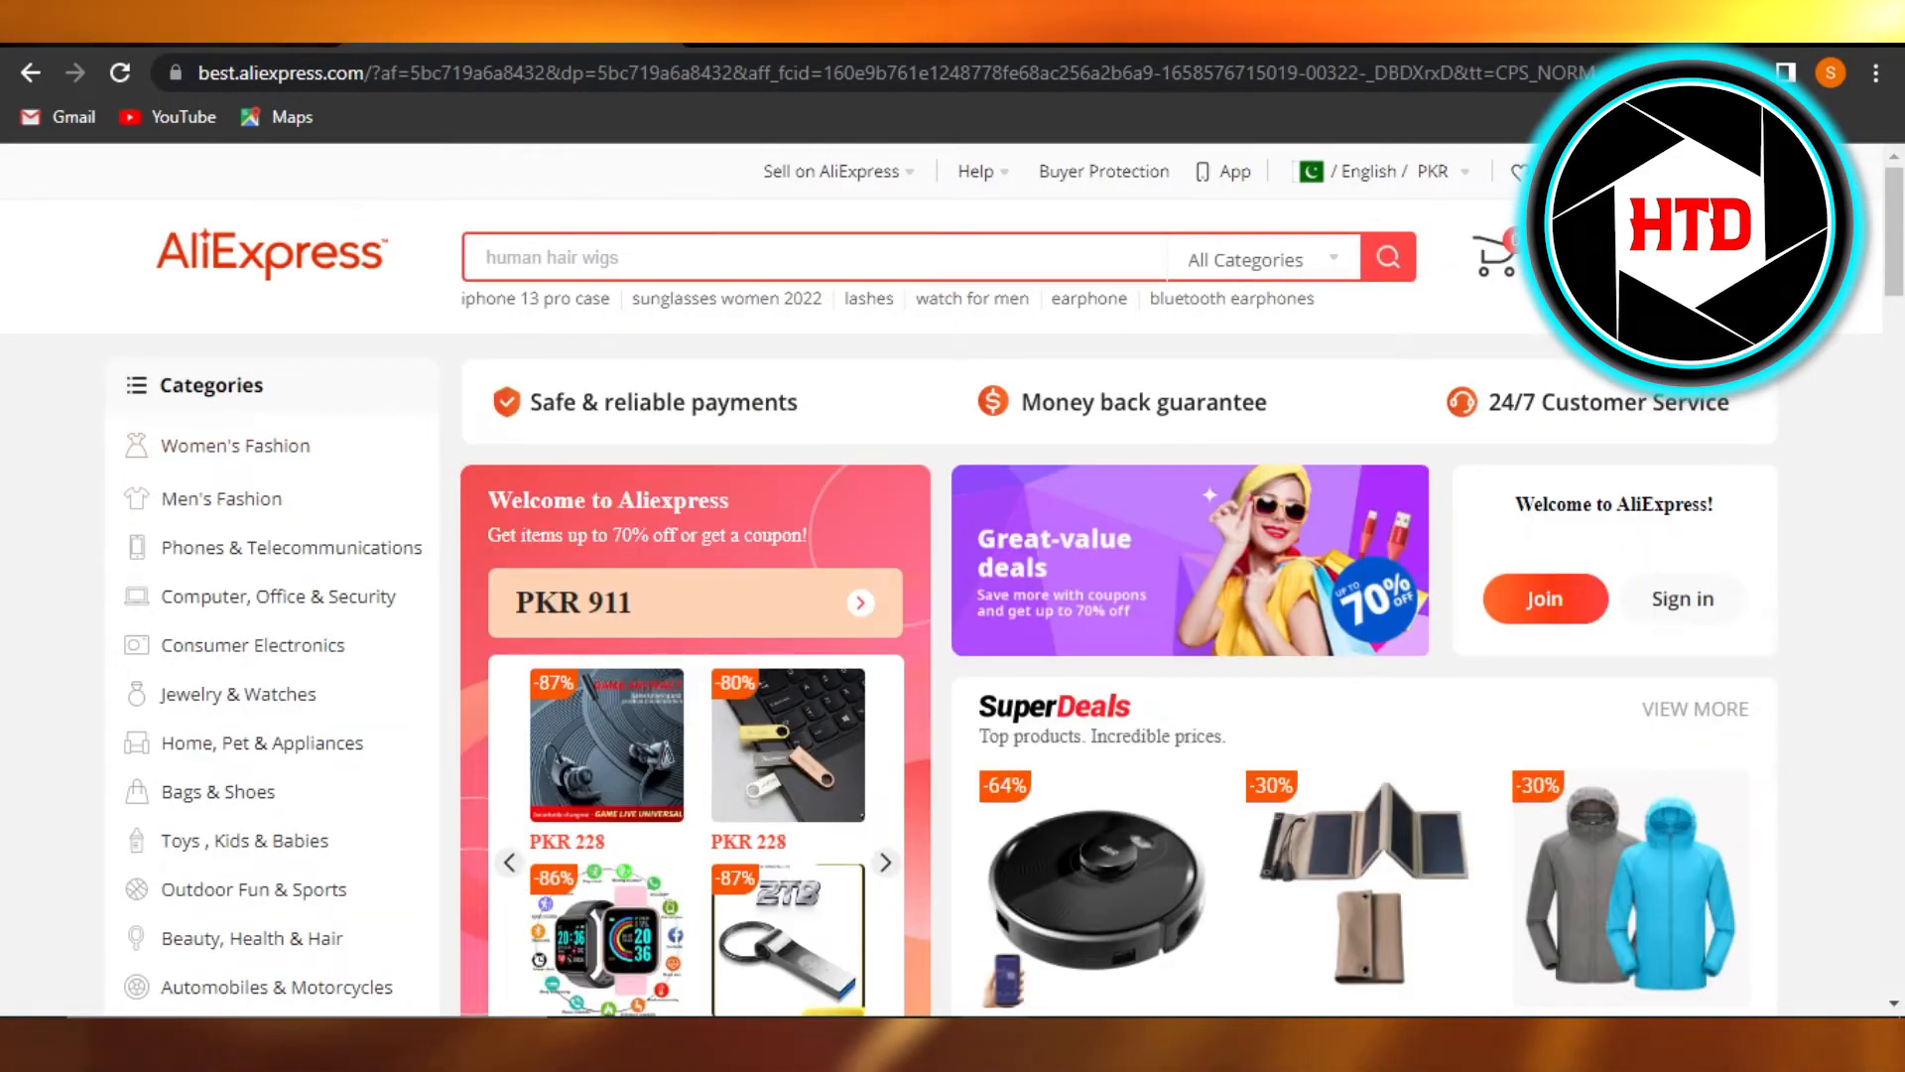
left_click(486, 74)
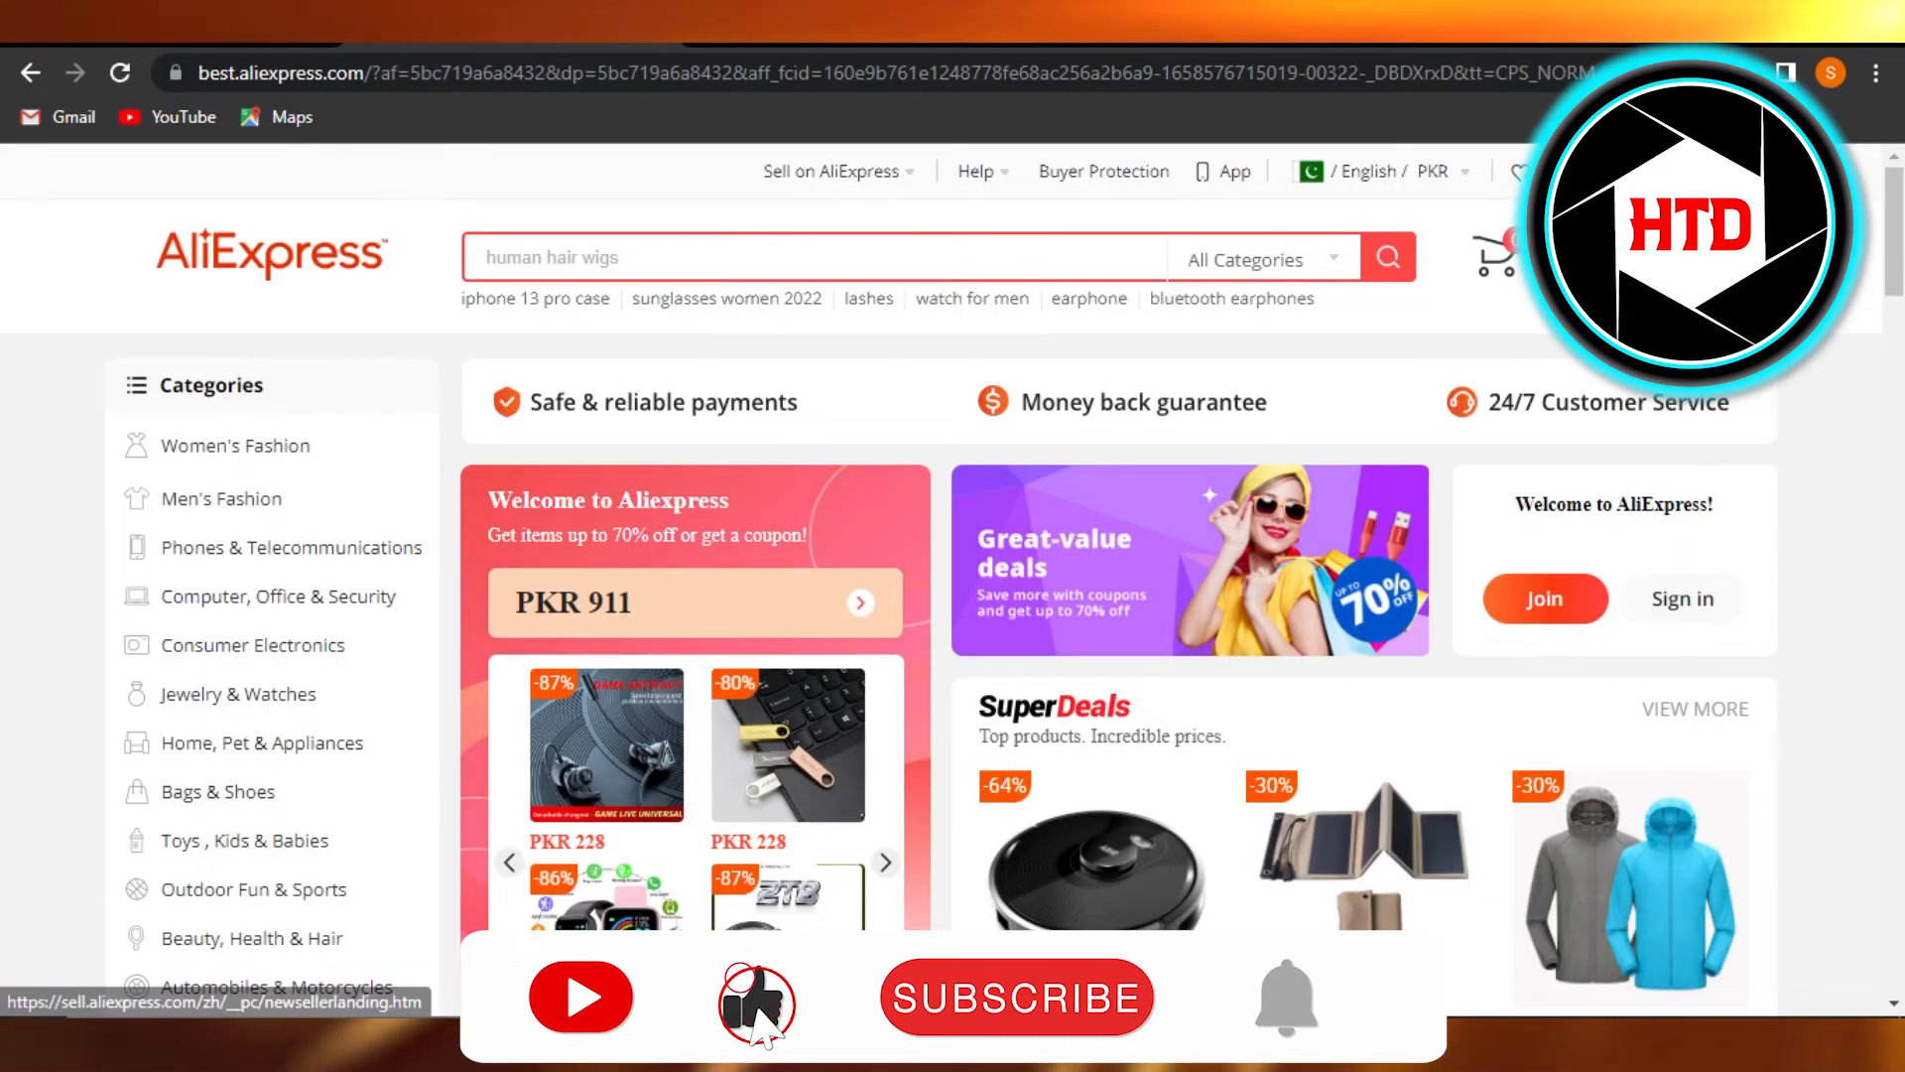
scroll("down", 3)
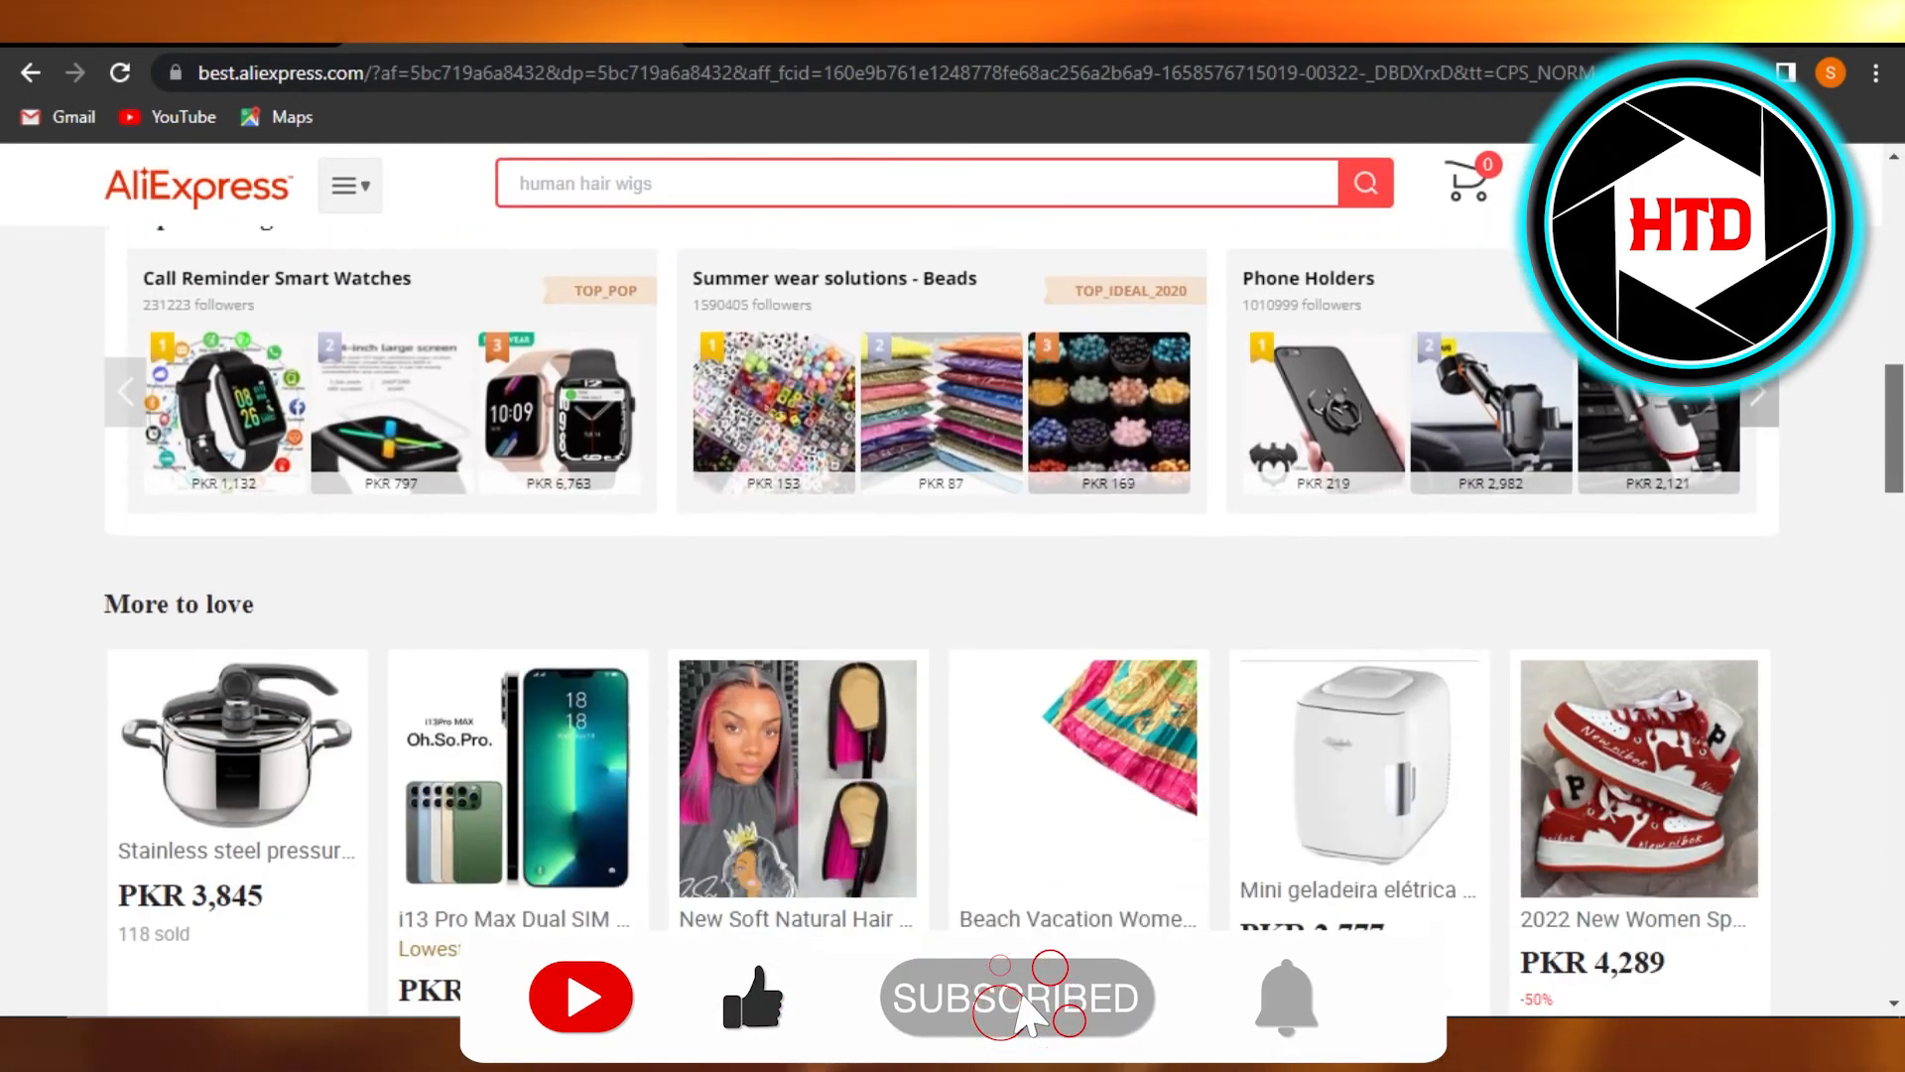
scroll("down", 3)
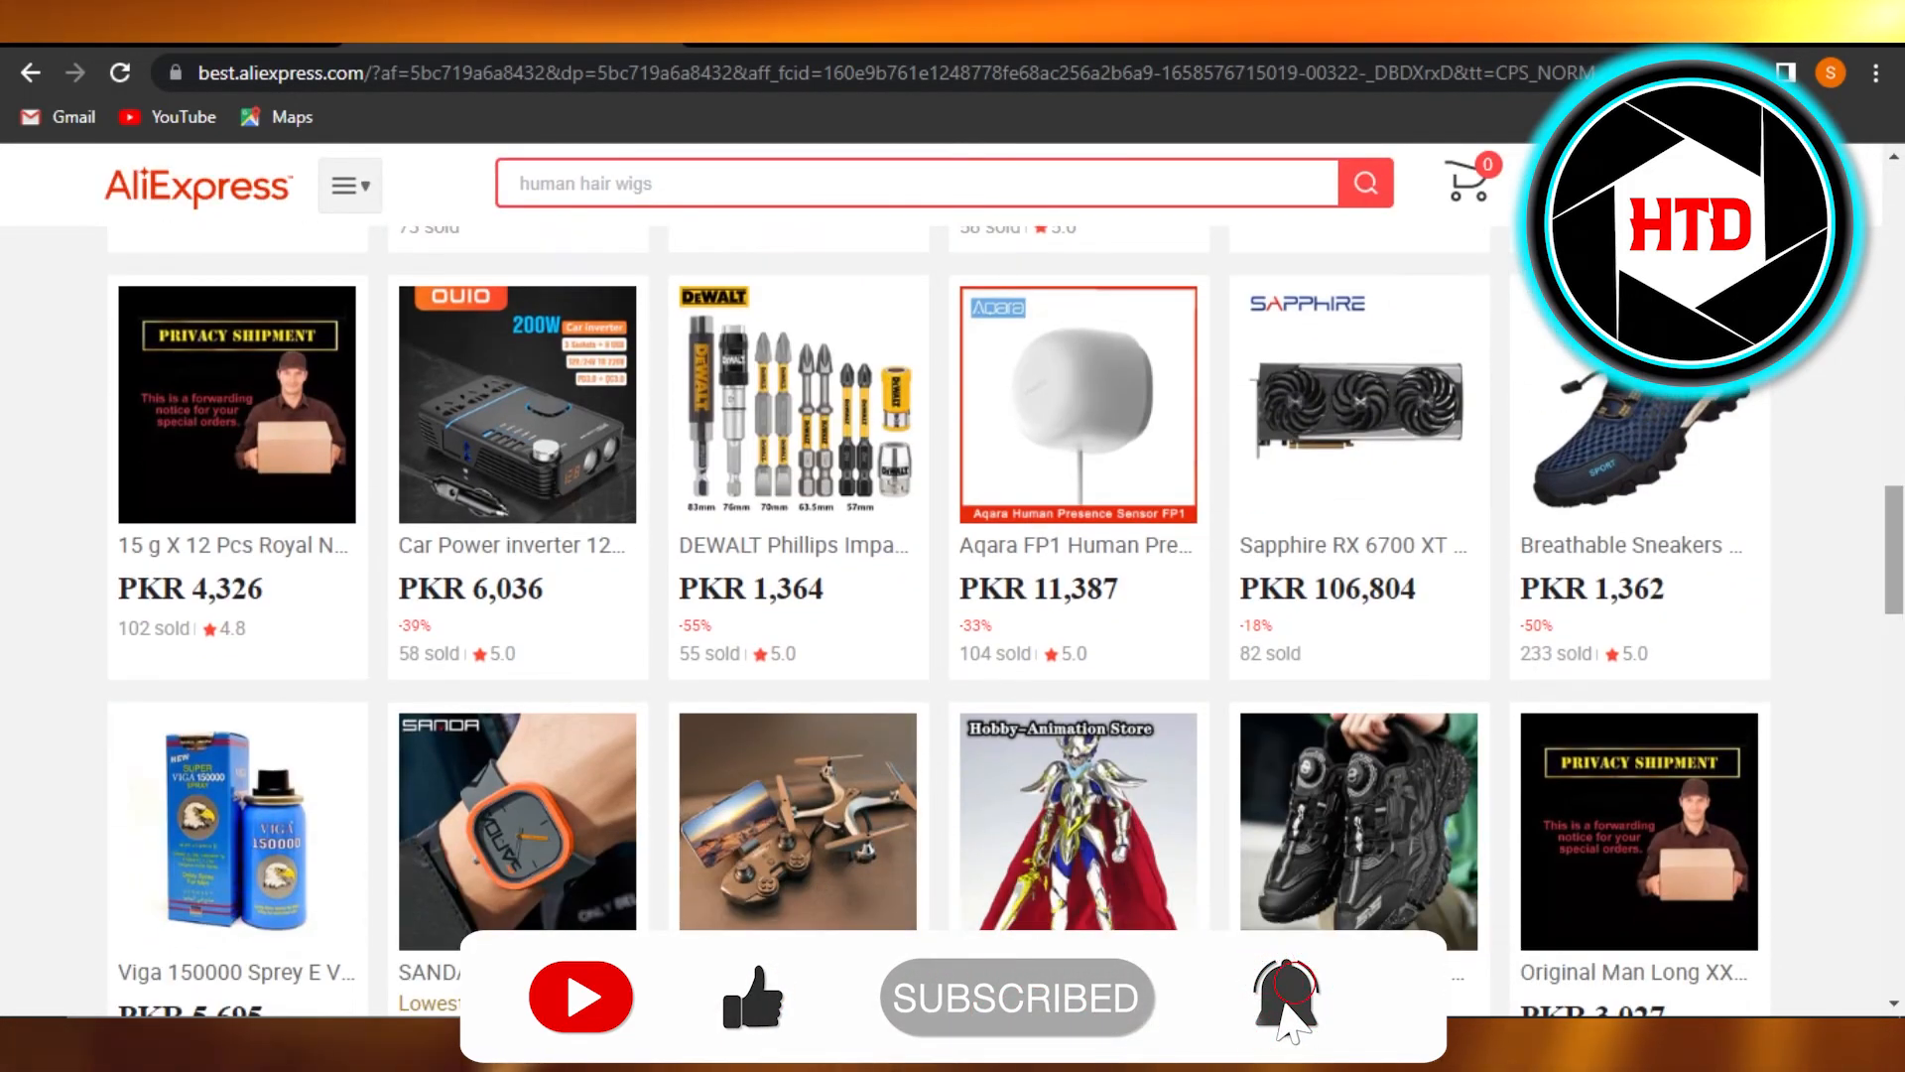